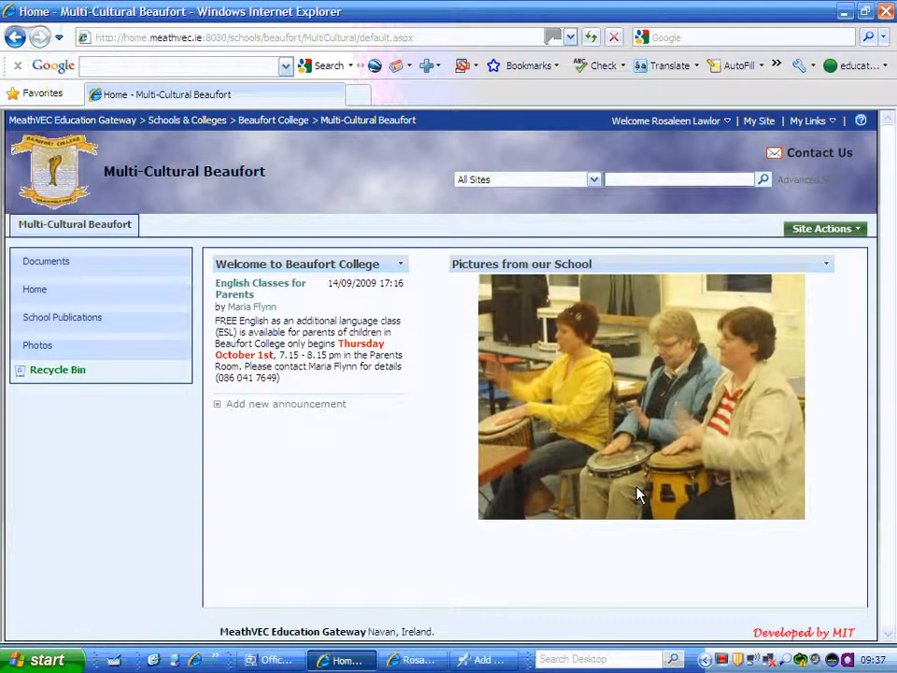
pyautogui.moveTo(833, 284)
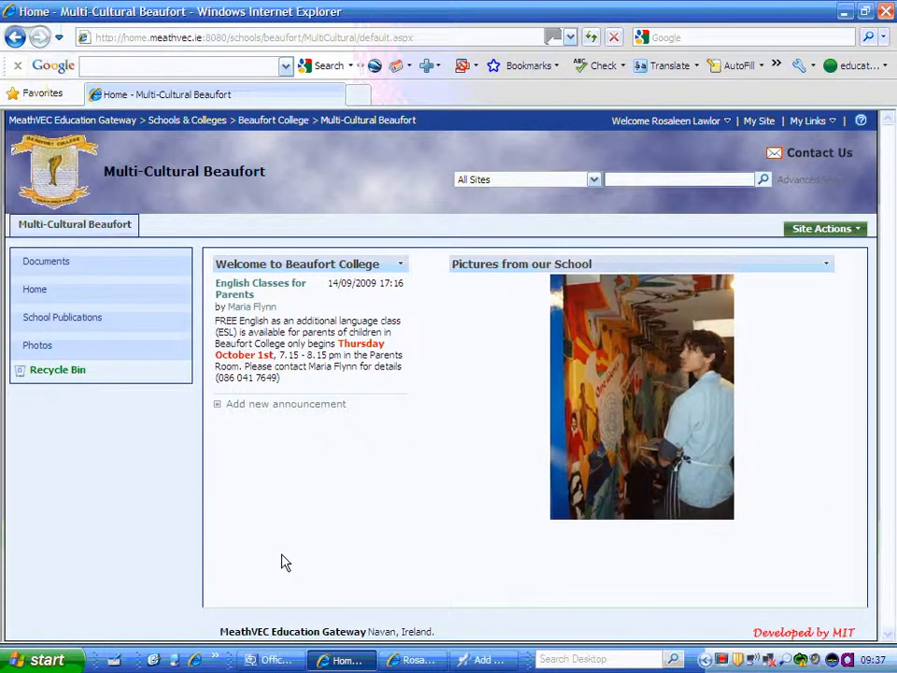
# Step: Bring up the Start menu's Microsoft Office program list to reach Picture Manager
pyautogui.click(37, 657)
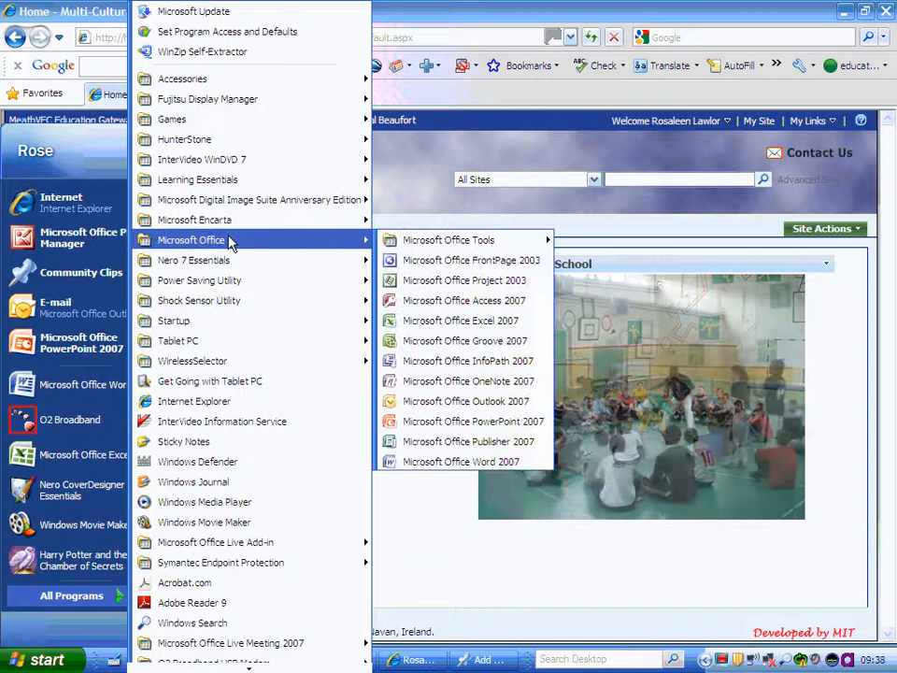
pyautogui.moveTo(336, 245)
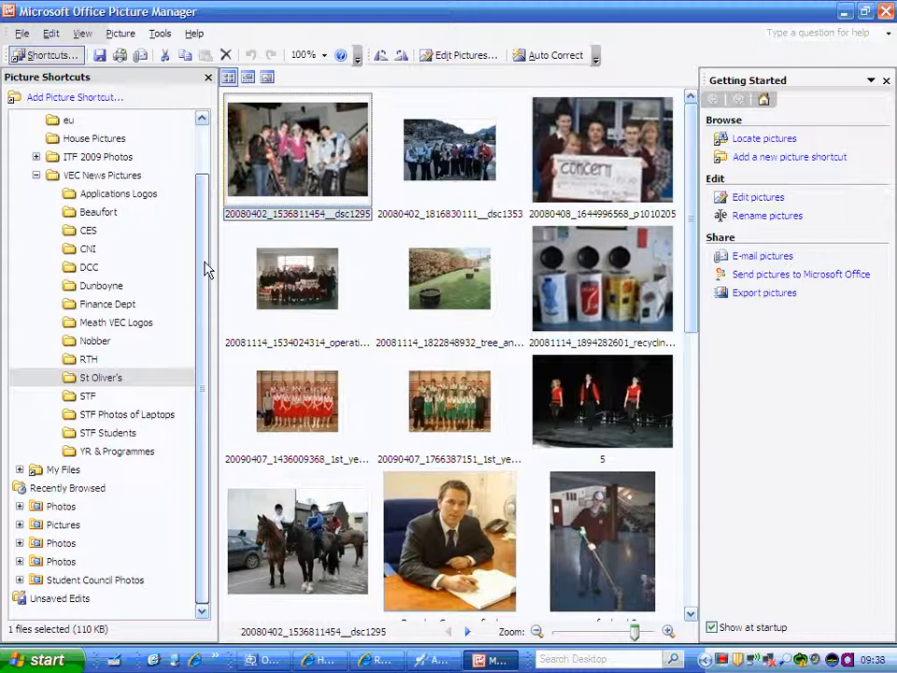
# Step: Select the Beaufort folder under VEC News Pictures and scroll its thumbnails to multi 1 and multi 2
pyautogui.click(93, 340)
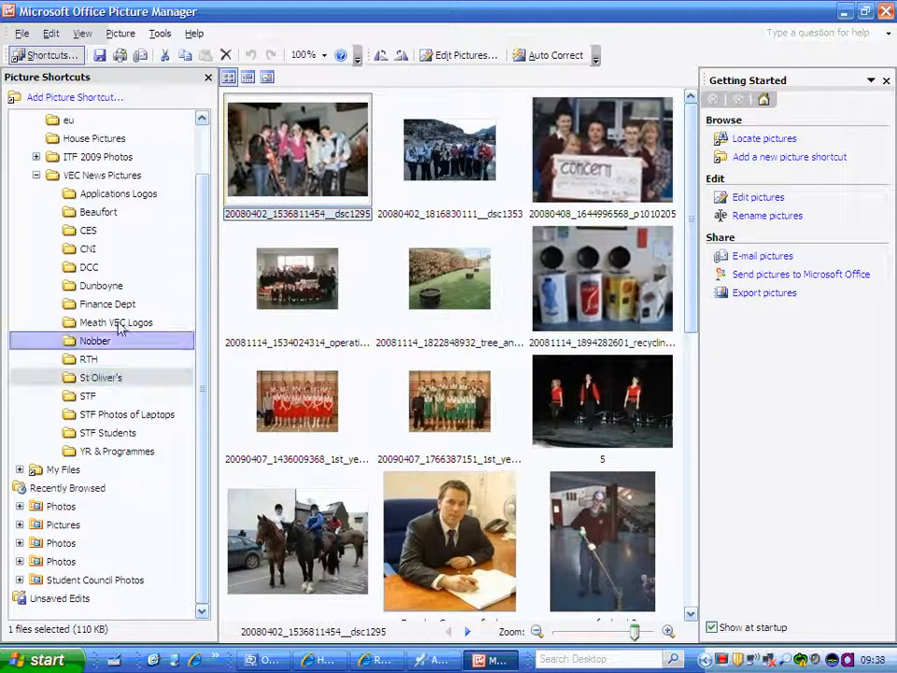
pyautogui.click(97, 211)
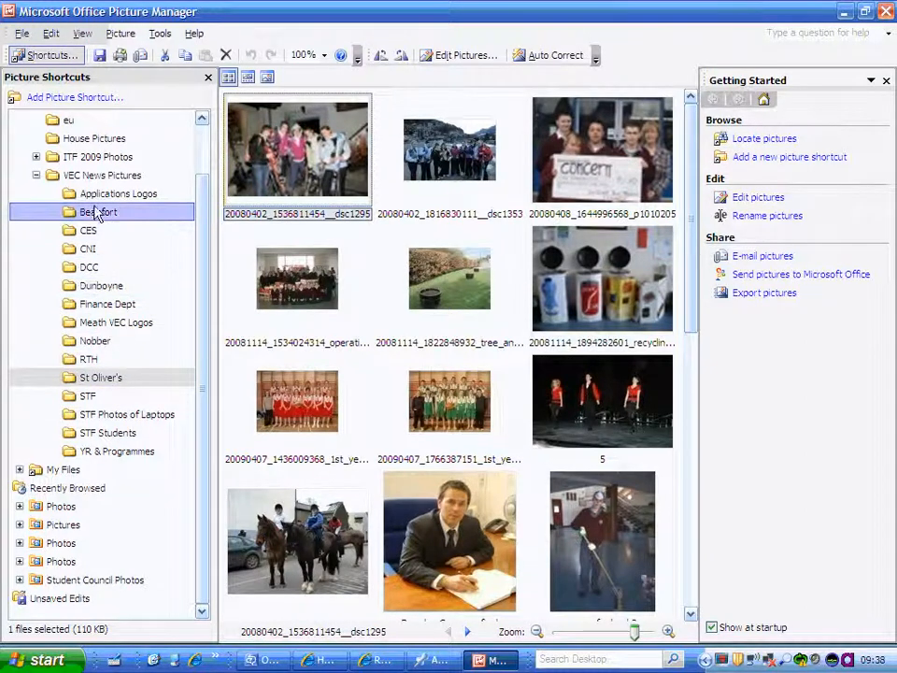
pyautogui.click(99, 211)
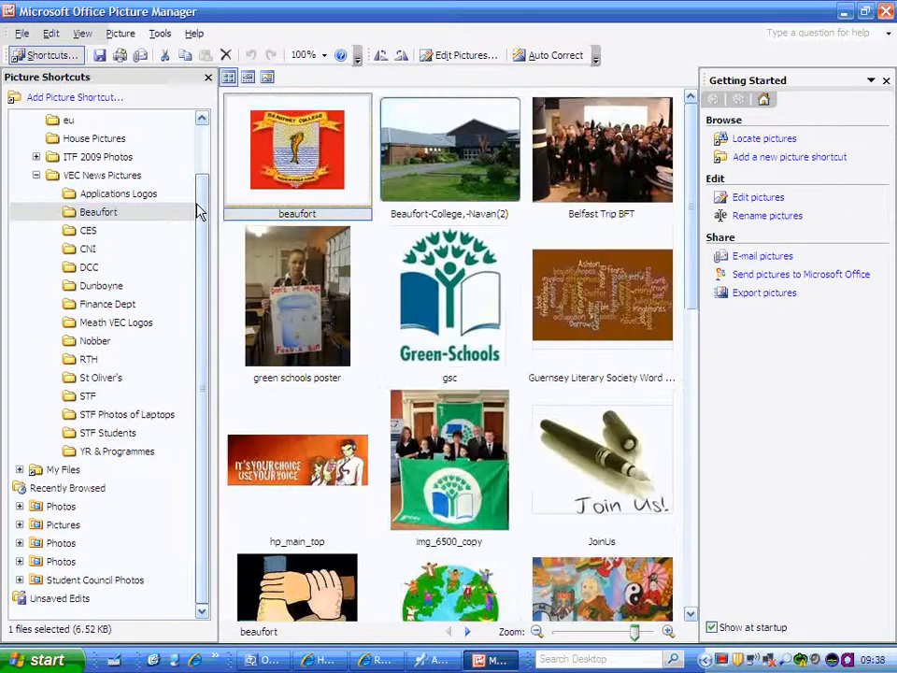
pyautogui.click(71, 138)
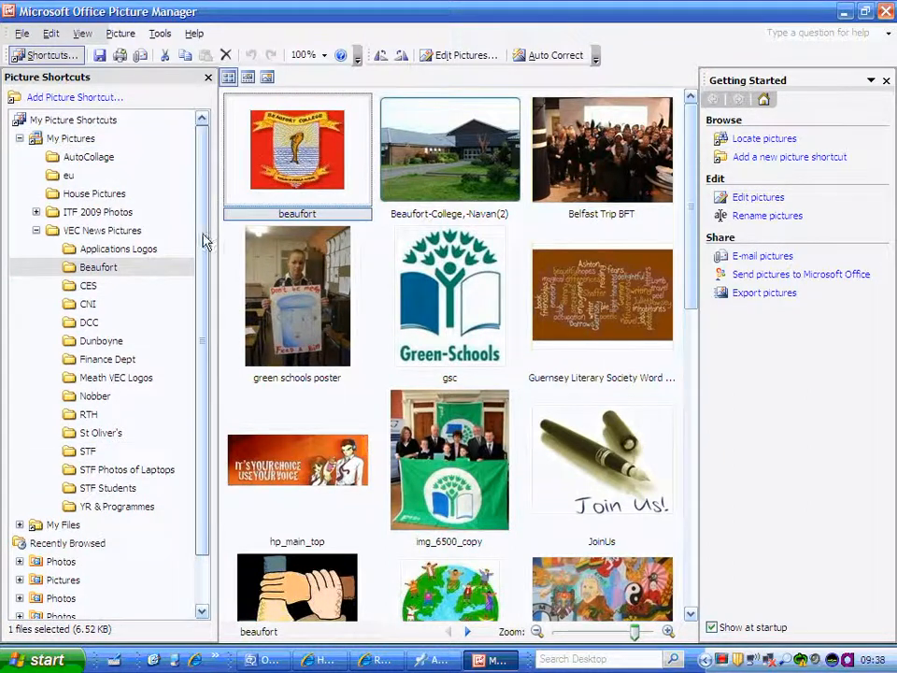
pyautogui.click(95, 340)
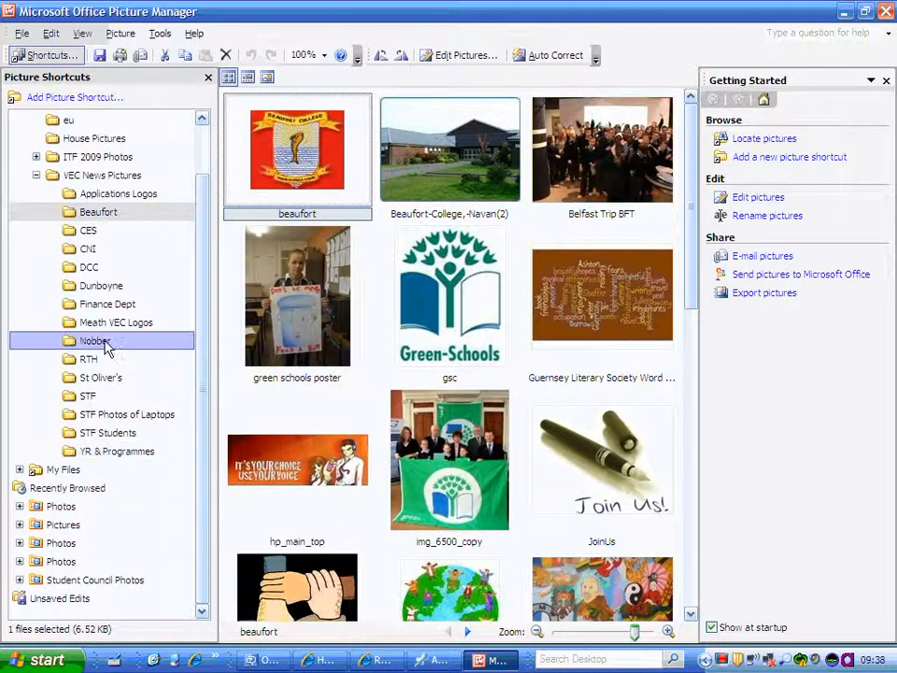
pyautogui.moveTo(527, 311)
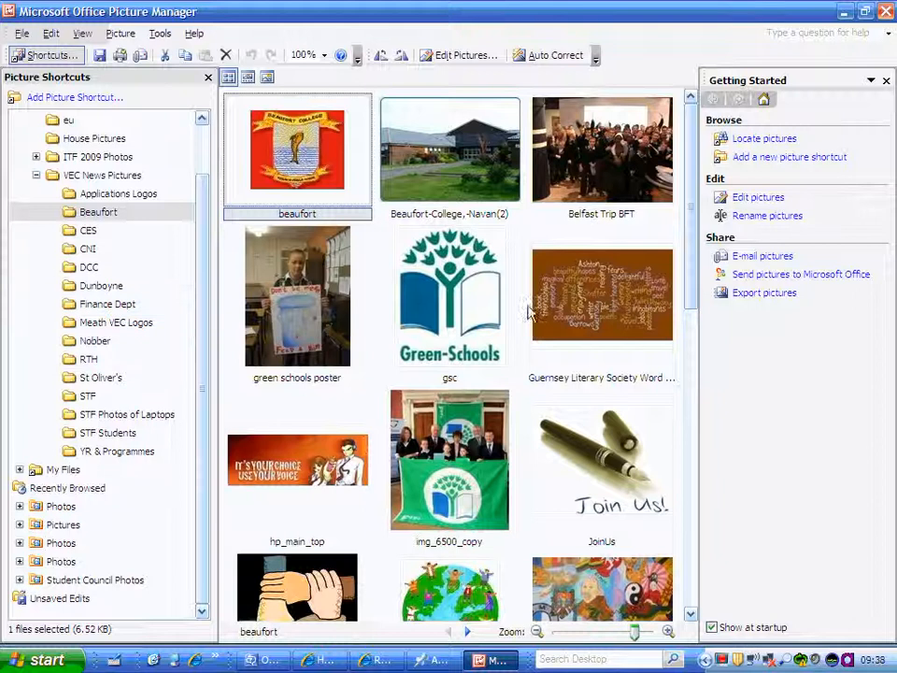
pyautogui.scroll(-3)
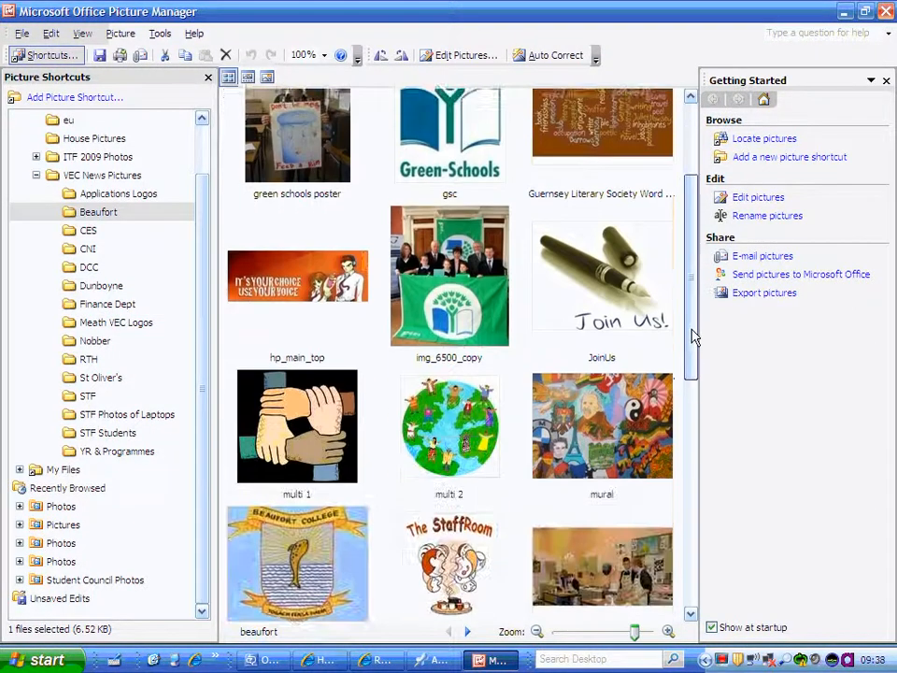
pyautogui.scroll(3)
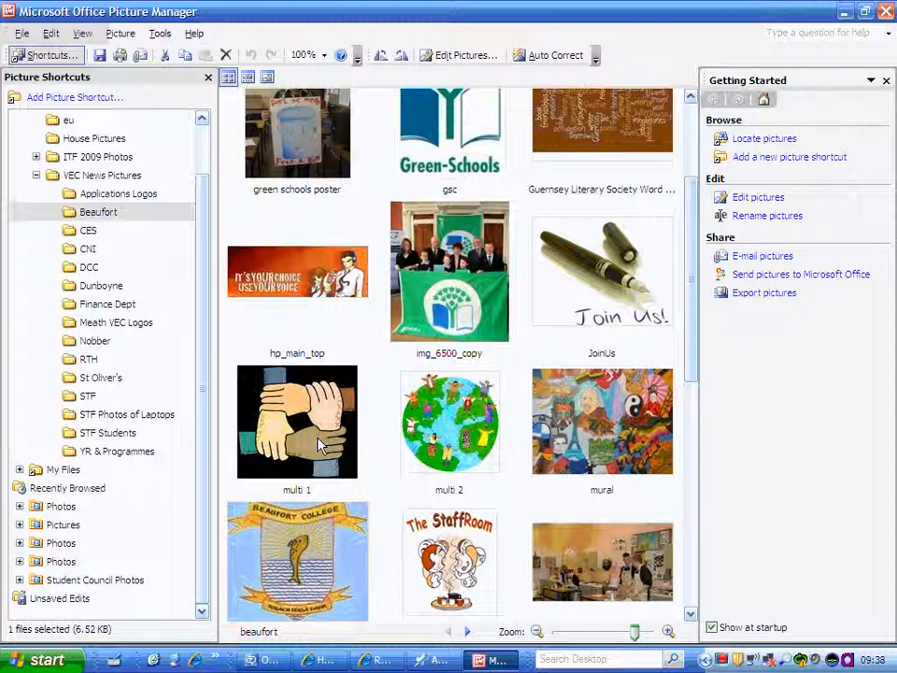
# Step: Select multi 1 and Ctrl-add multi 2 so both photos are selected together
pyautogui.click(297, 420)
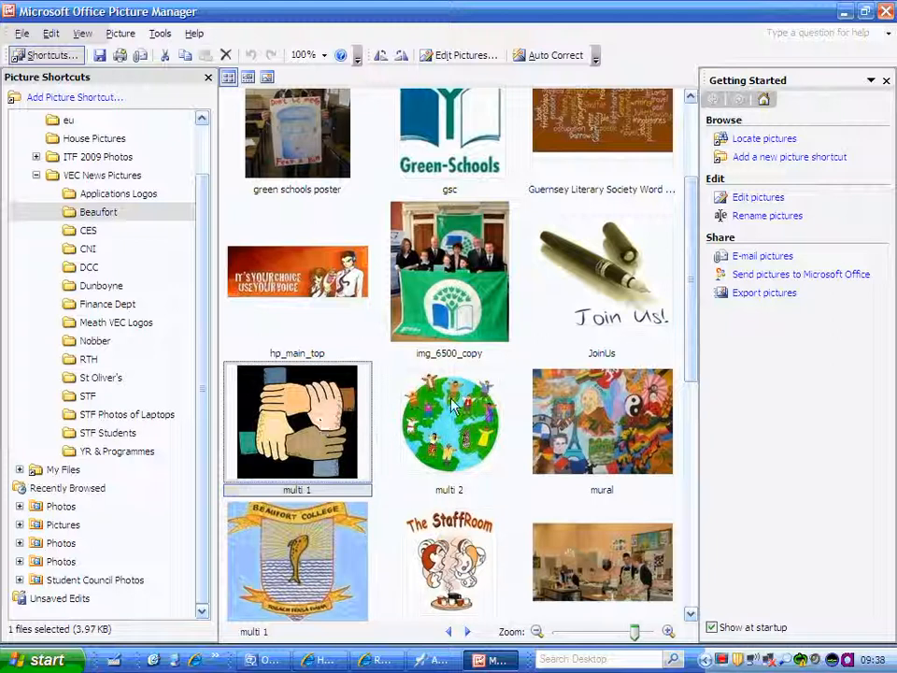
pyautogui.click(451, 422)
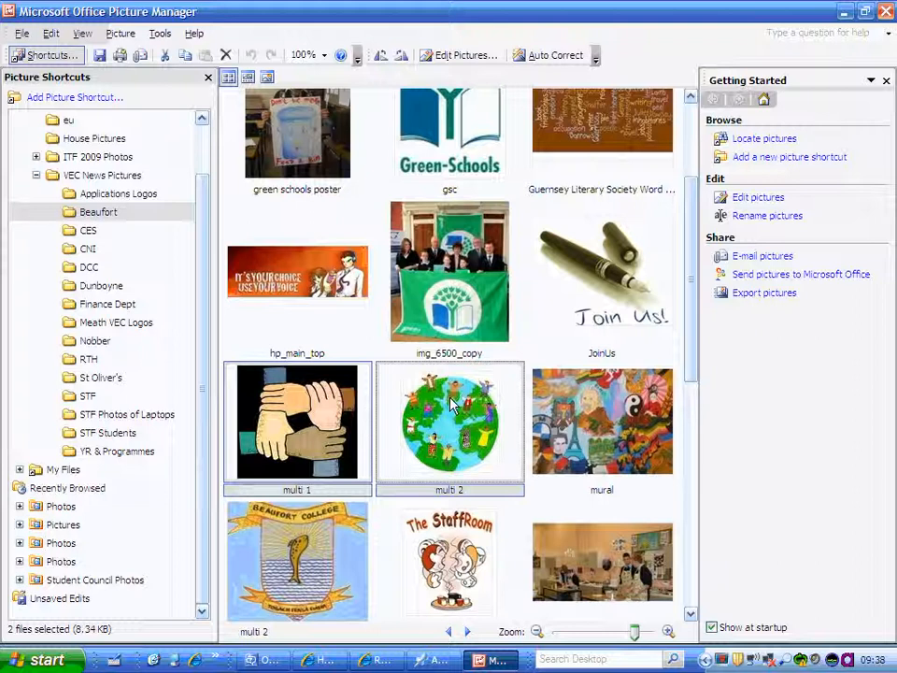
pyautogui.moveTo(351, 439)
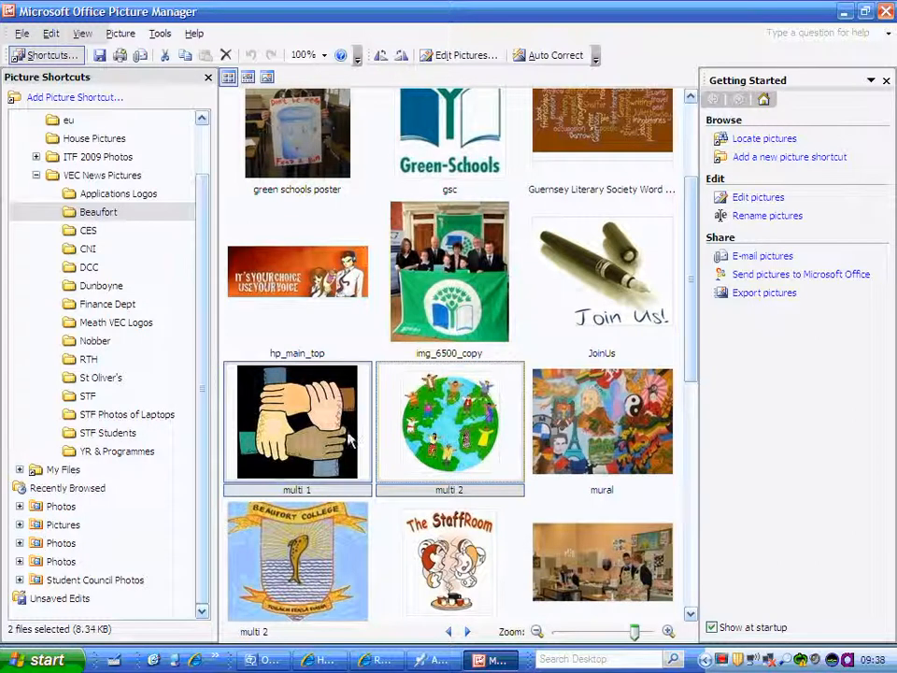
pyautogui.moveTo(364, 433)
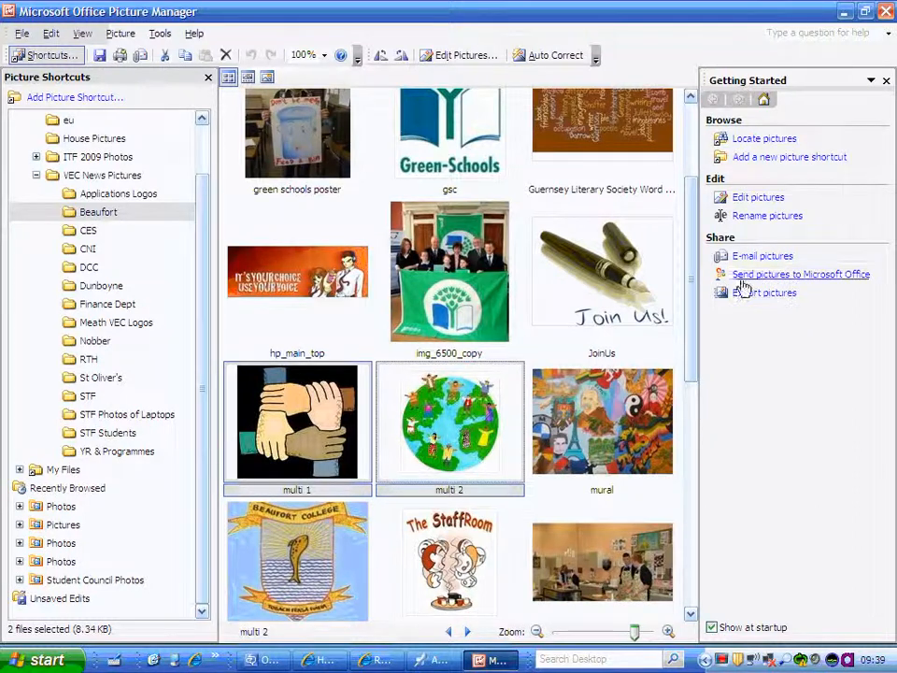
pyautogui.moveTo(792, 351)
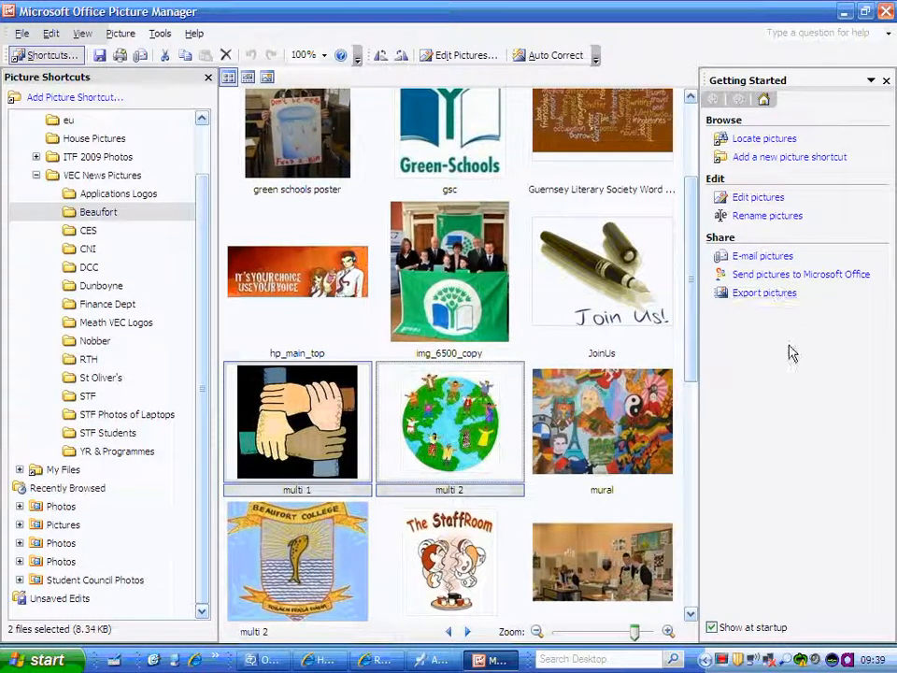
pyautogui.moveTo(756, 297)
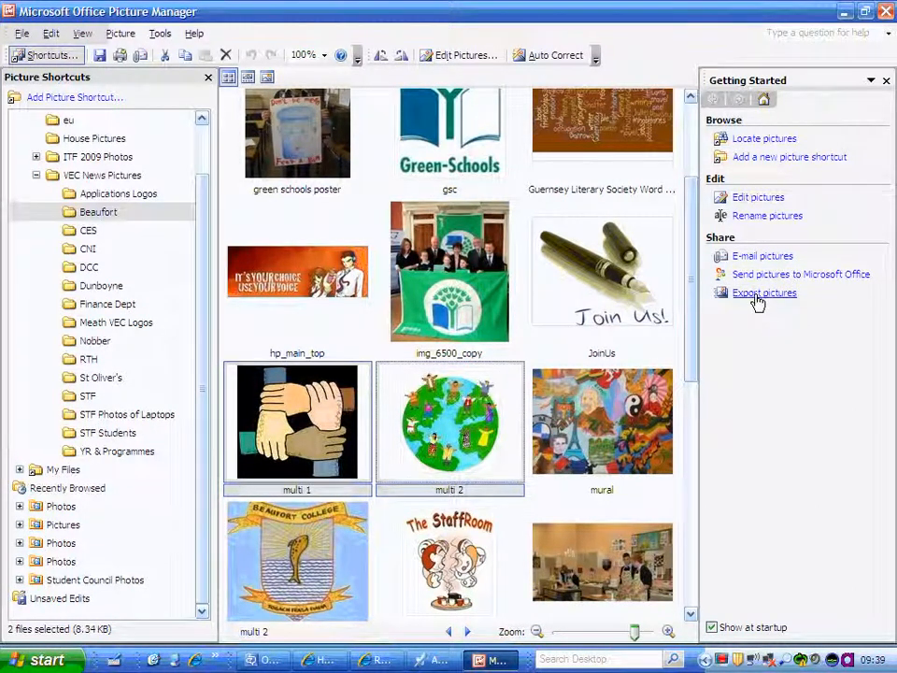
# Step: Export both photos at Web - Large (640 x 480 px), replacing the existing multi 1 and multi 2 files
pyautogui.click(764, 292)
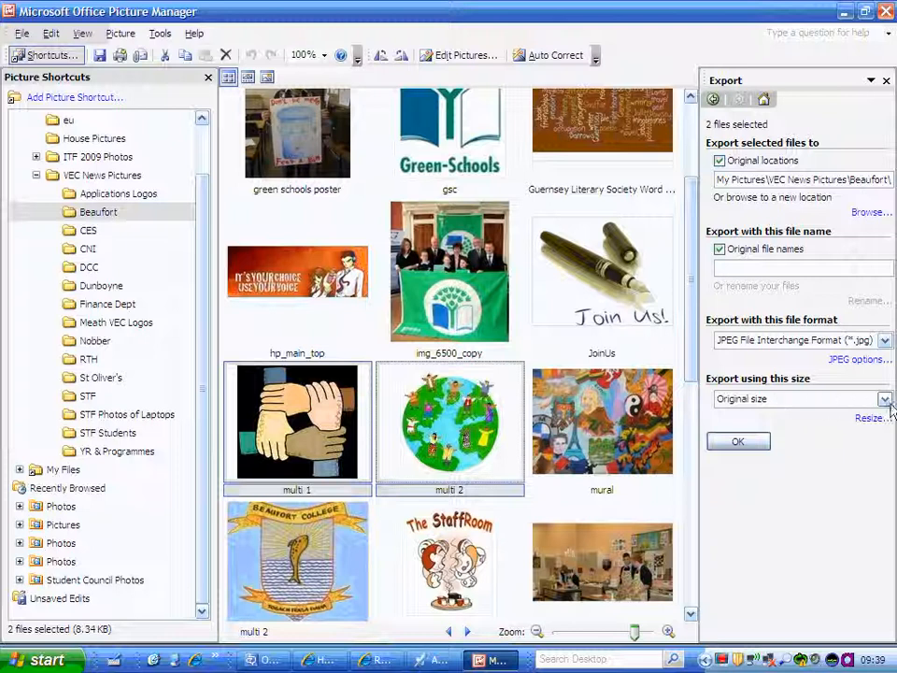
pyautogui.click(882, 400)
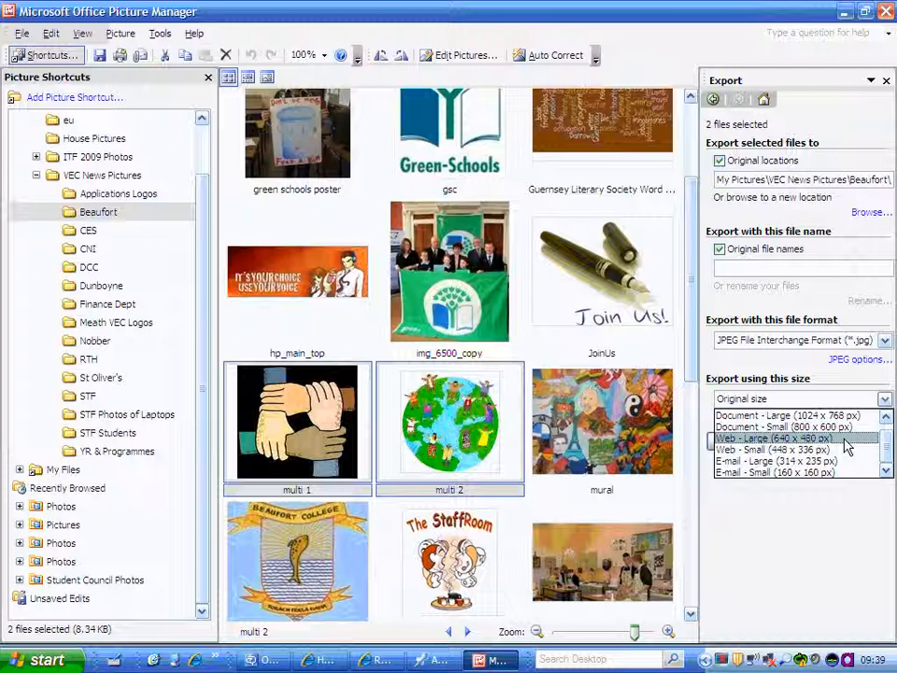
pyautogui.click(772, 438)
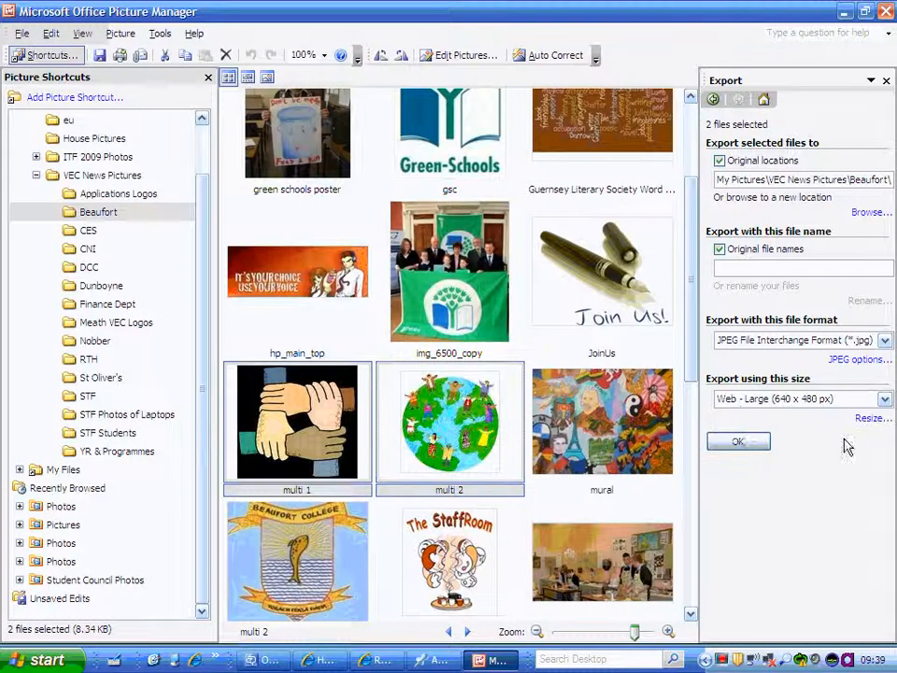
pyautogui.click(738, 441)
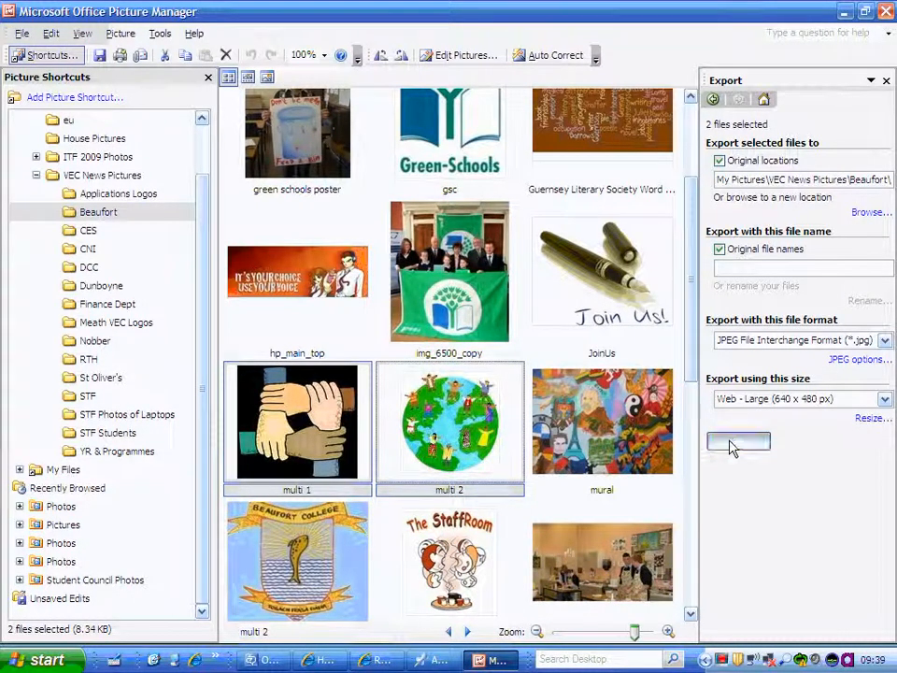
pyautogui.click(738, 440)
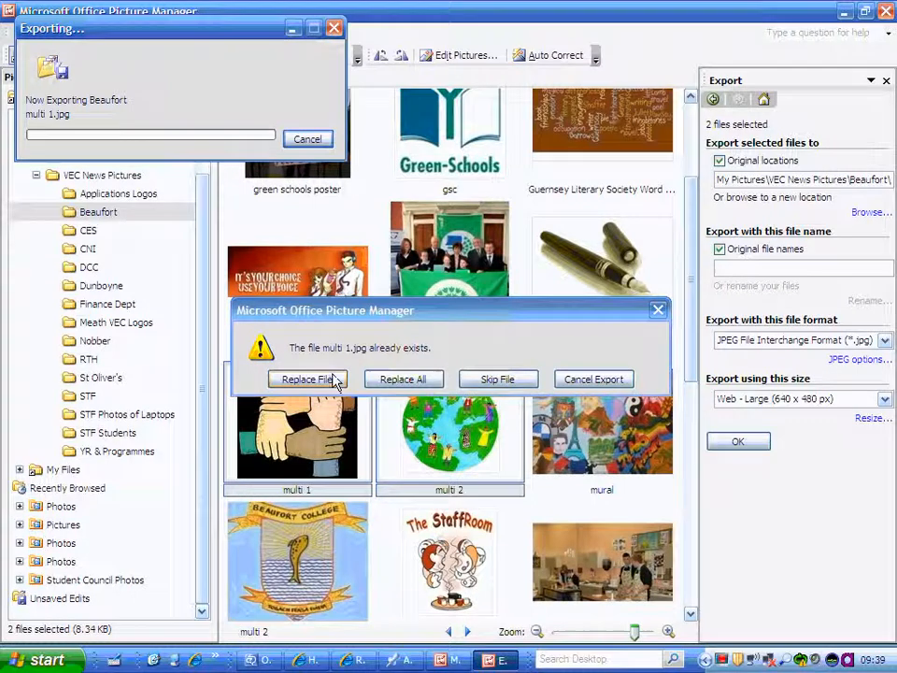
pyautogui.click(306, 377)
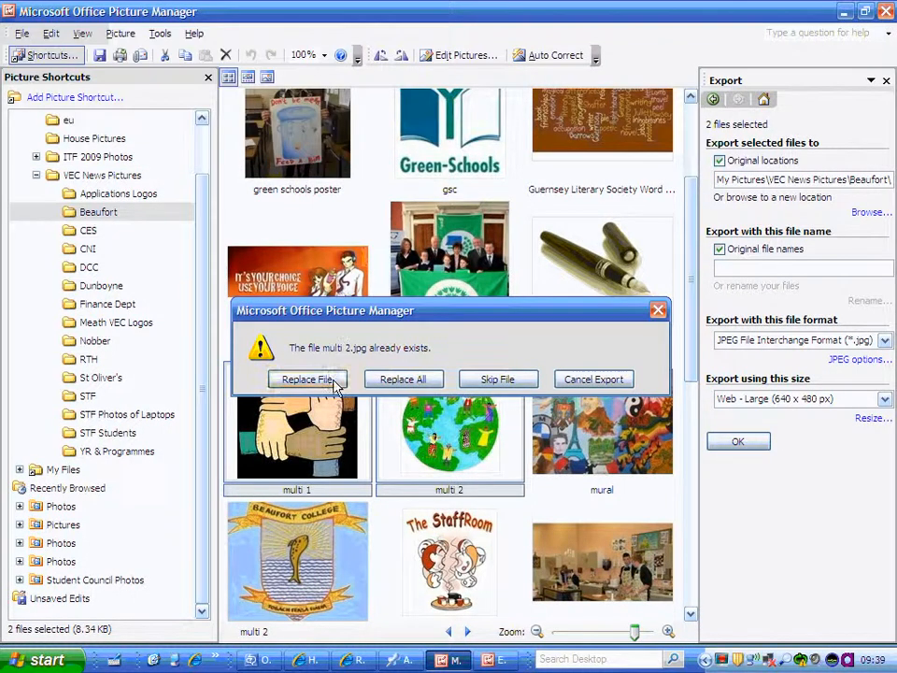
pyautogui.click(306, 378)
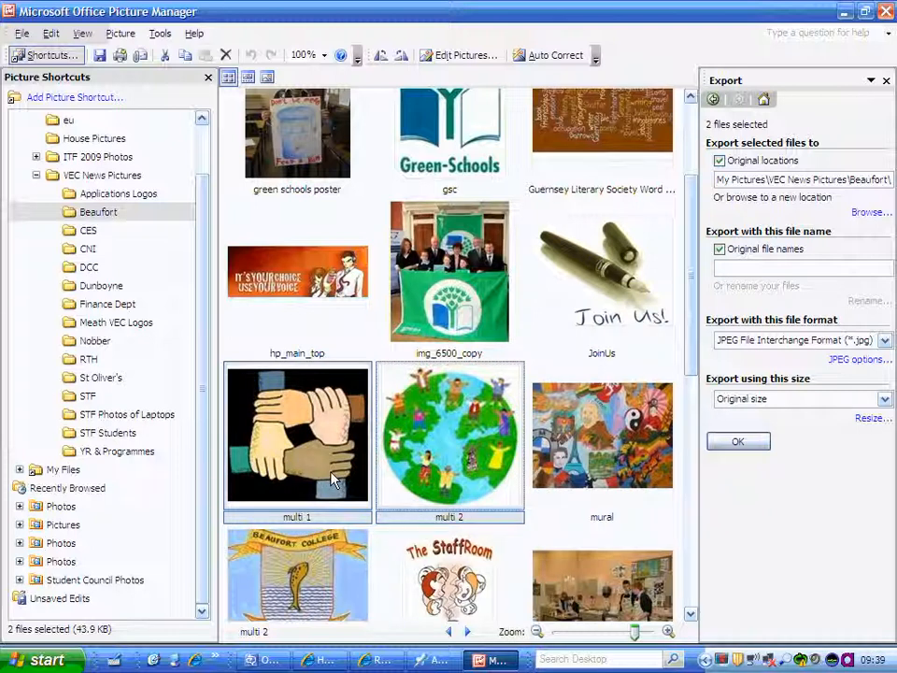
pyautogui.moveTo(755, 602)
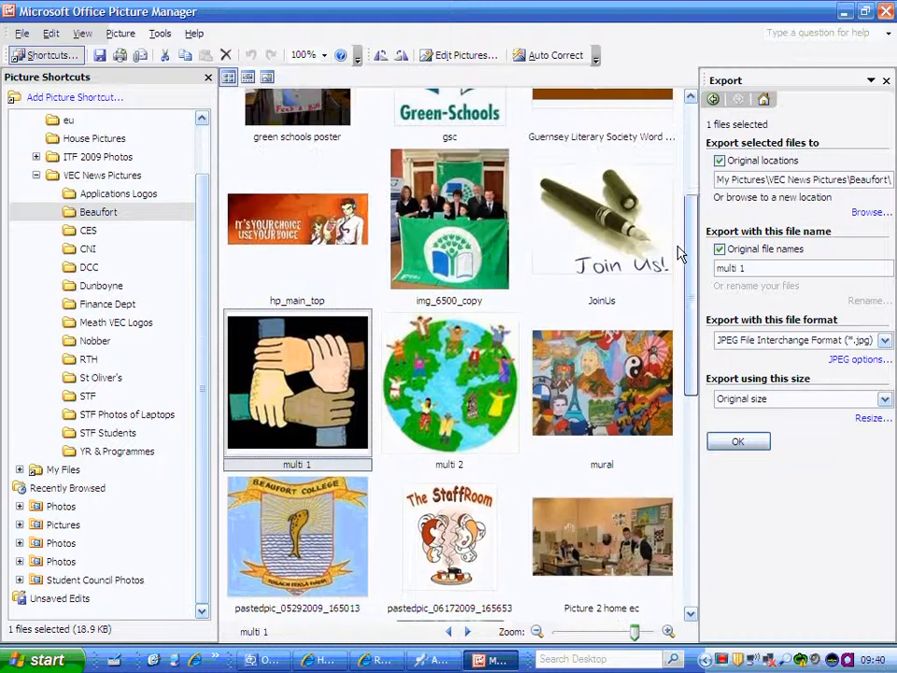
pyautogui.moveTo(426, 401)
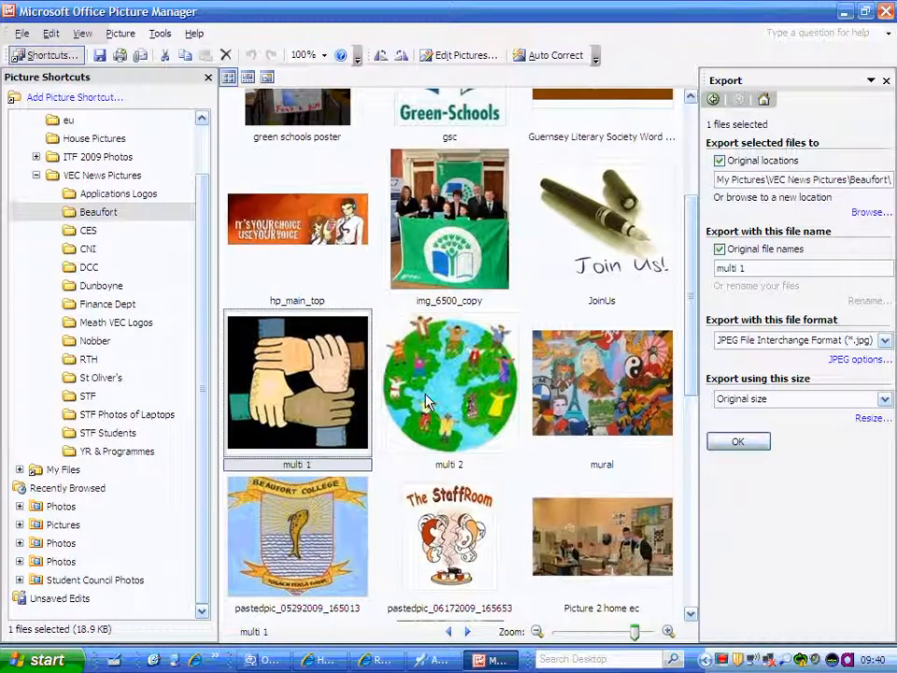
pyautogui.moveTo(347, 262)
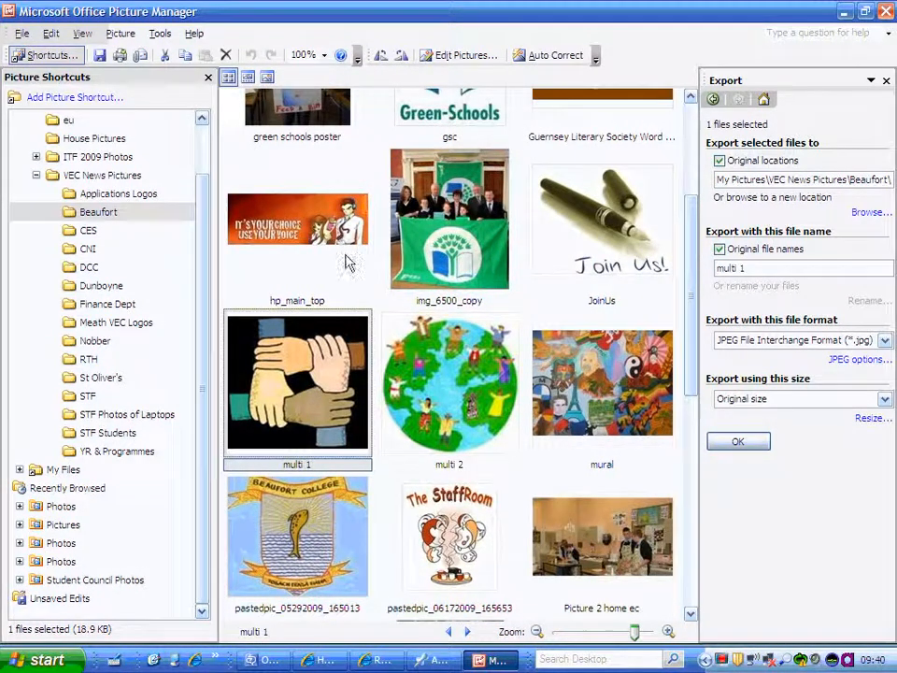
pyautogui.moveTo(460, 54)
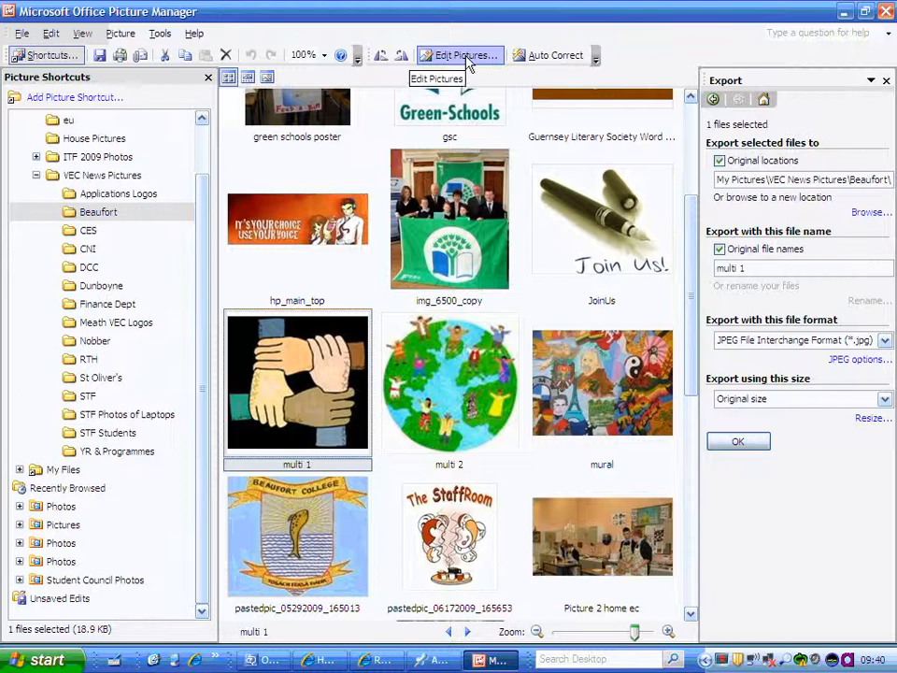
# Step: Auto Correct multi 1's colour and brightness, then move it into the Crop tool
pyautogui.click(459, 54)
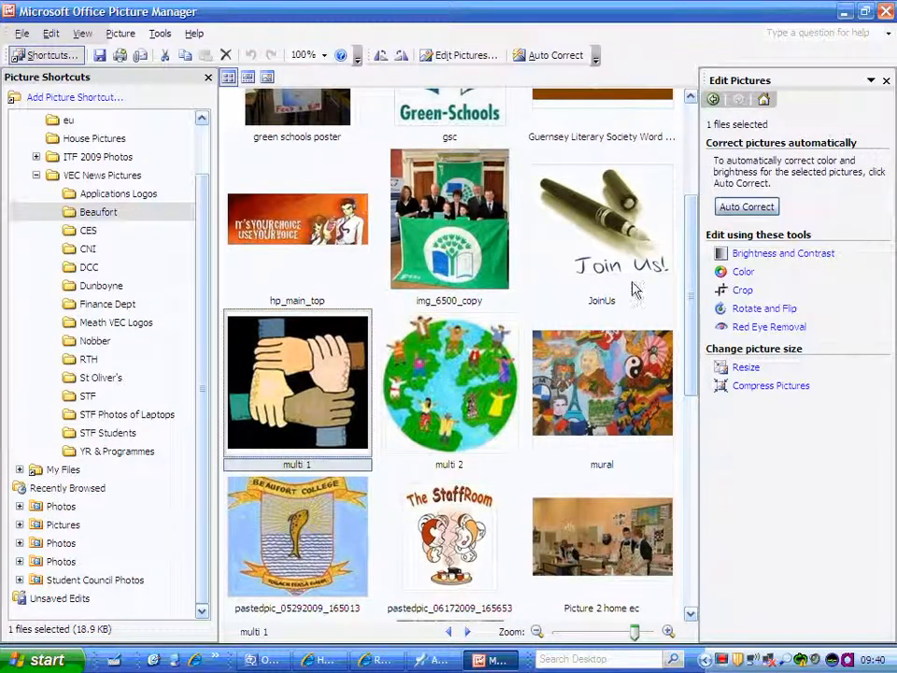
pyautogui.moveTo(747, 205)
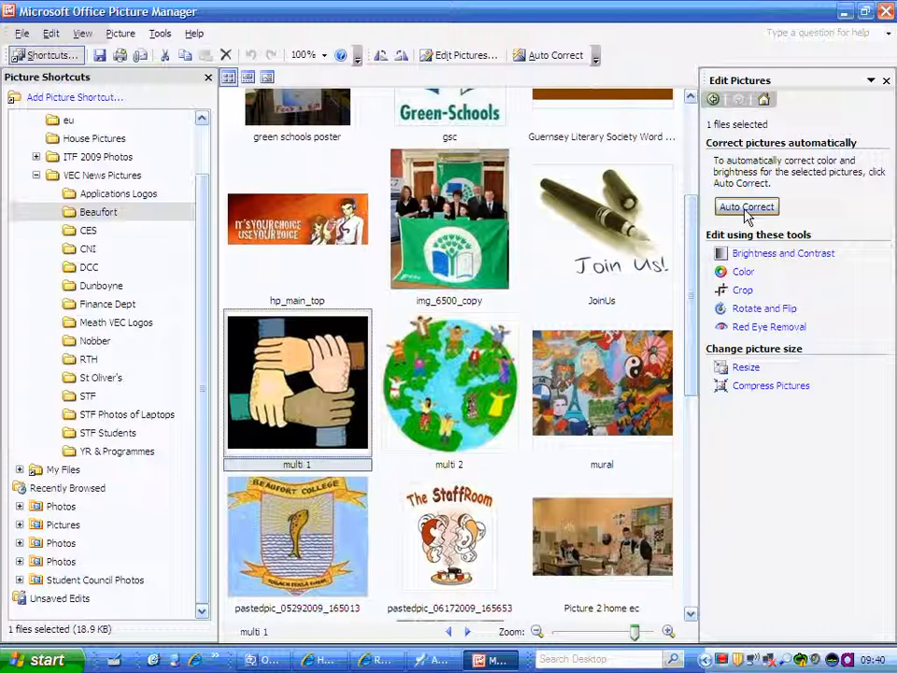
pyautogui.click(748, 206)
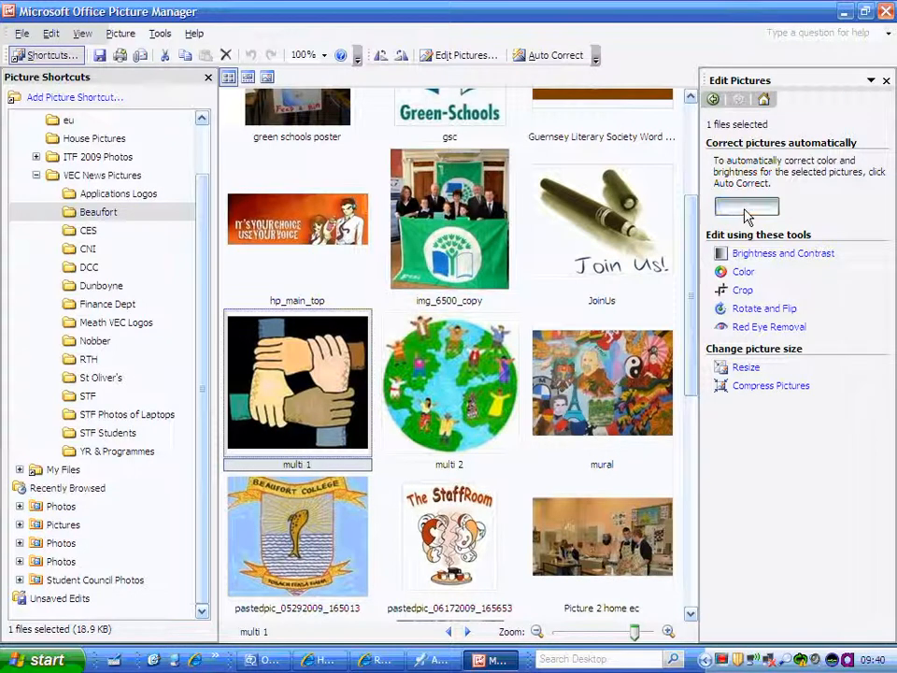
pyautogui.click(747, 206)
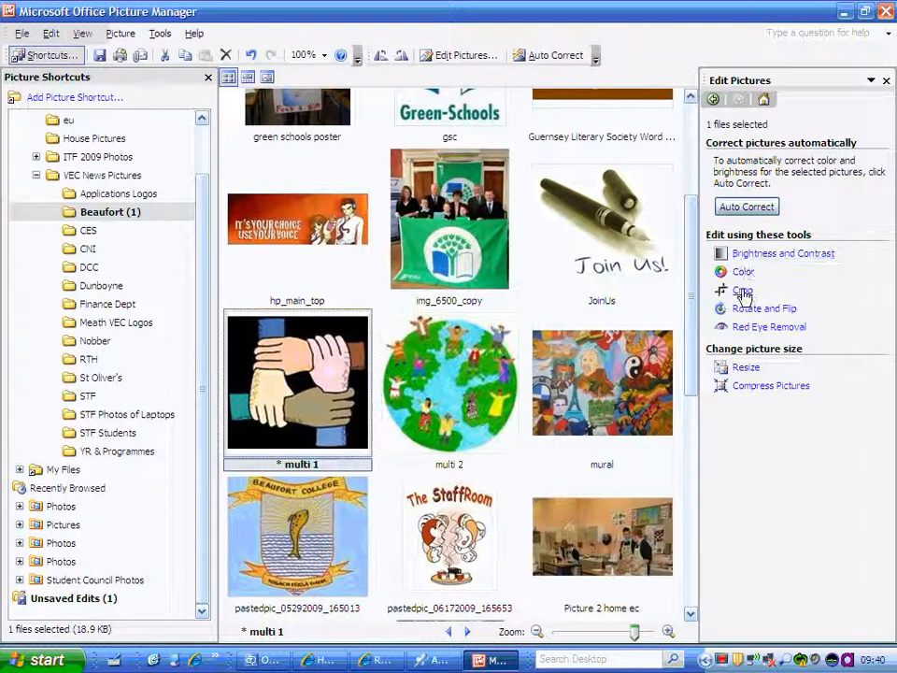
pyautogui.click(744, 290)
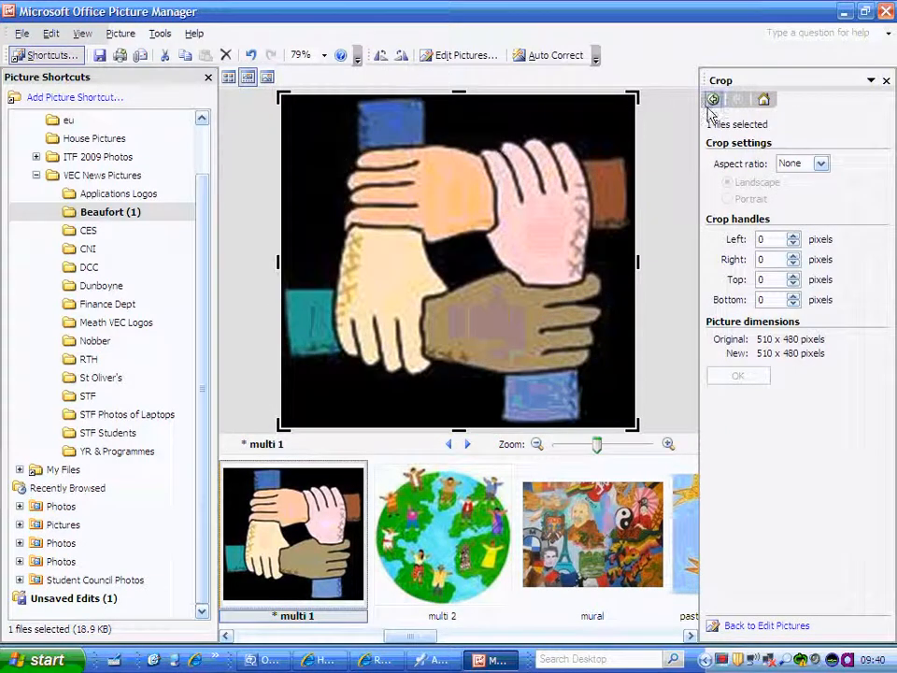
# Step: Apply a Rotate and Flip option to the multi 1 hands picture and keep the edit
pyautogui.click(714, 99)
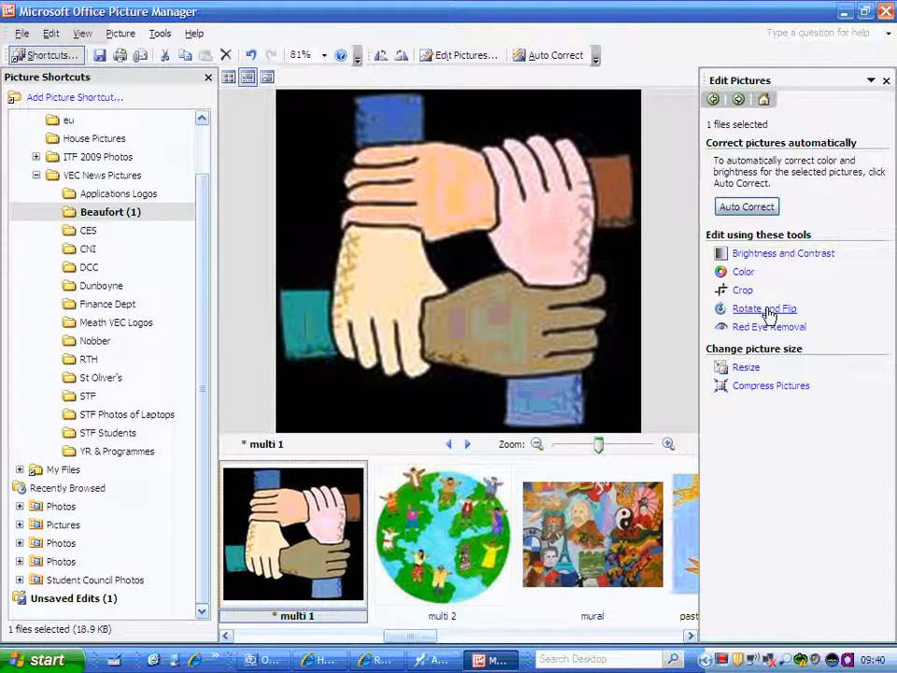
pyautogui.click(764, 308)
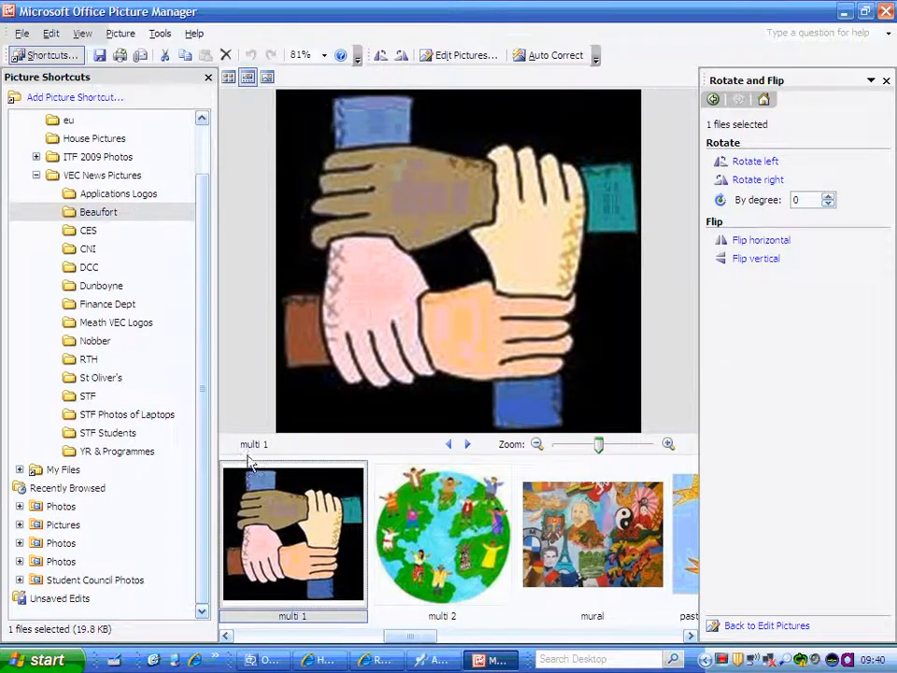
pyautogui.click(441, 534)
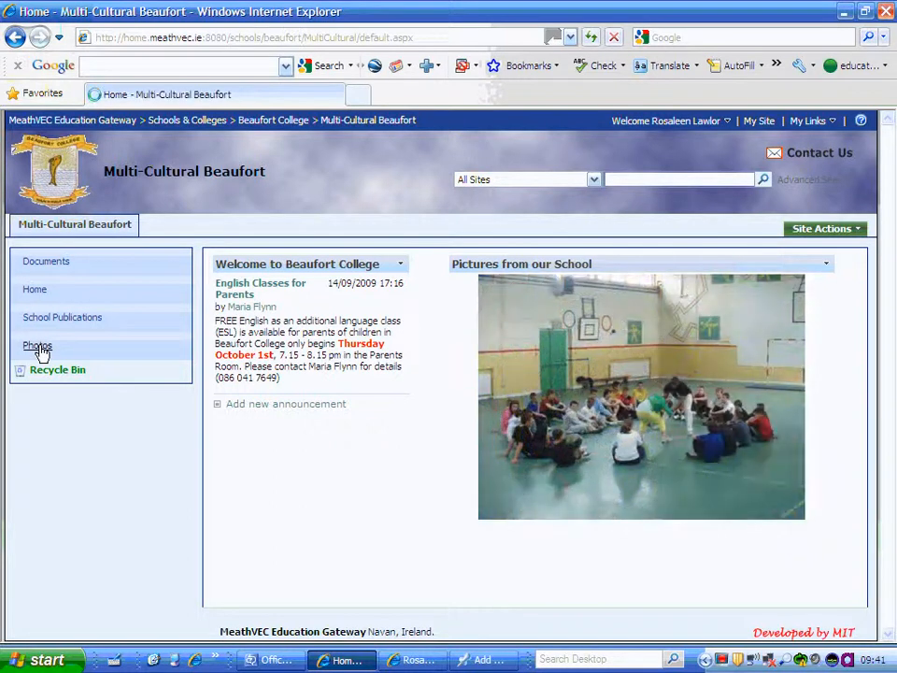
# Step: Go to the Photos picture library from the Multi-Cultural Beaufort site's left navigation
pyautogui.click(38, 345)
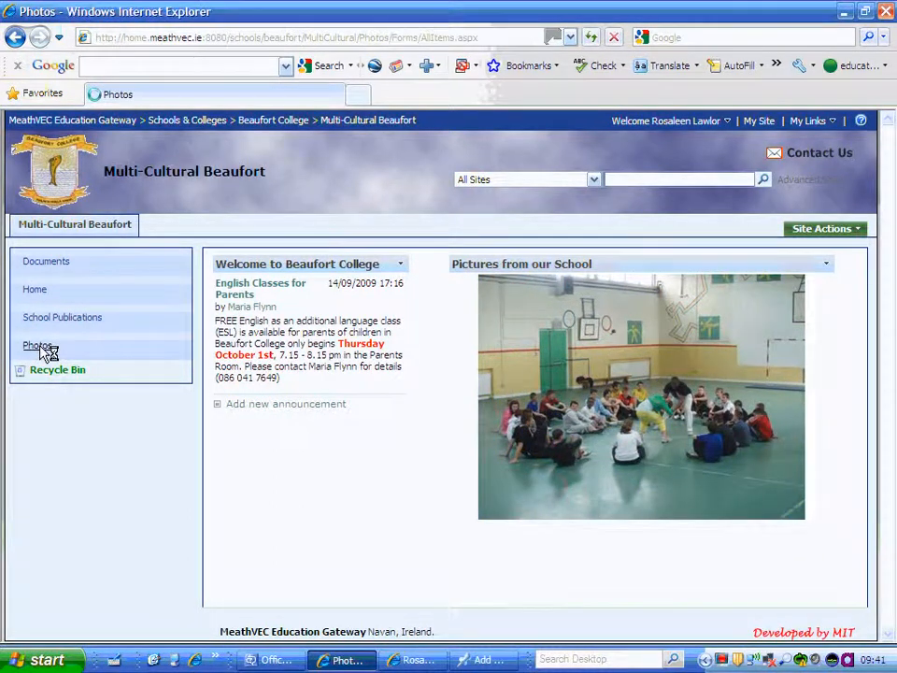
pyautogui.click(37, 345)
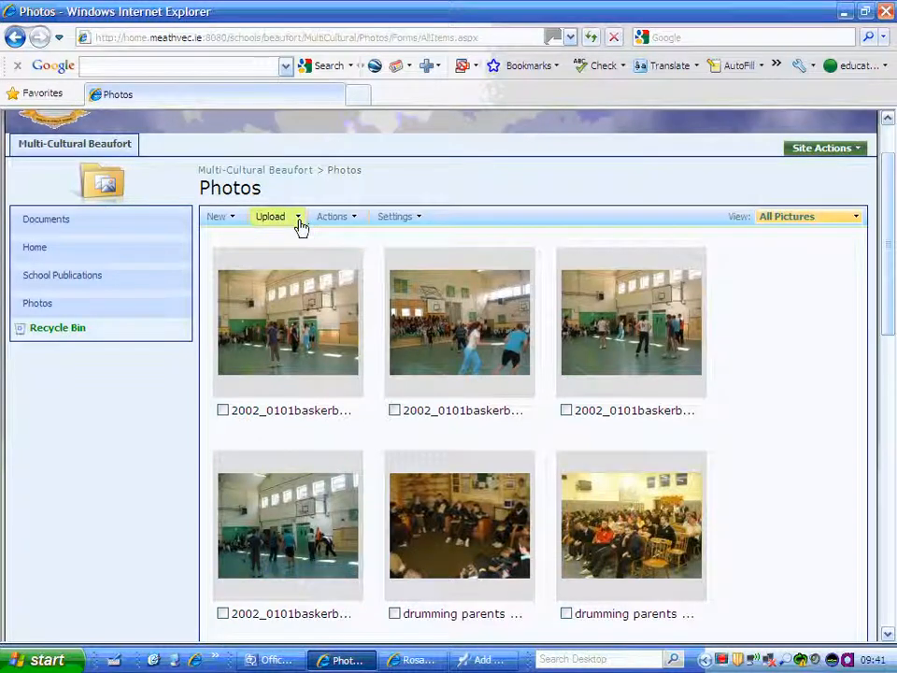
# Step: Choose Upload Multiple Pictures and confirm the school server login with OK
pyautogui.click(276, 217)
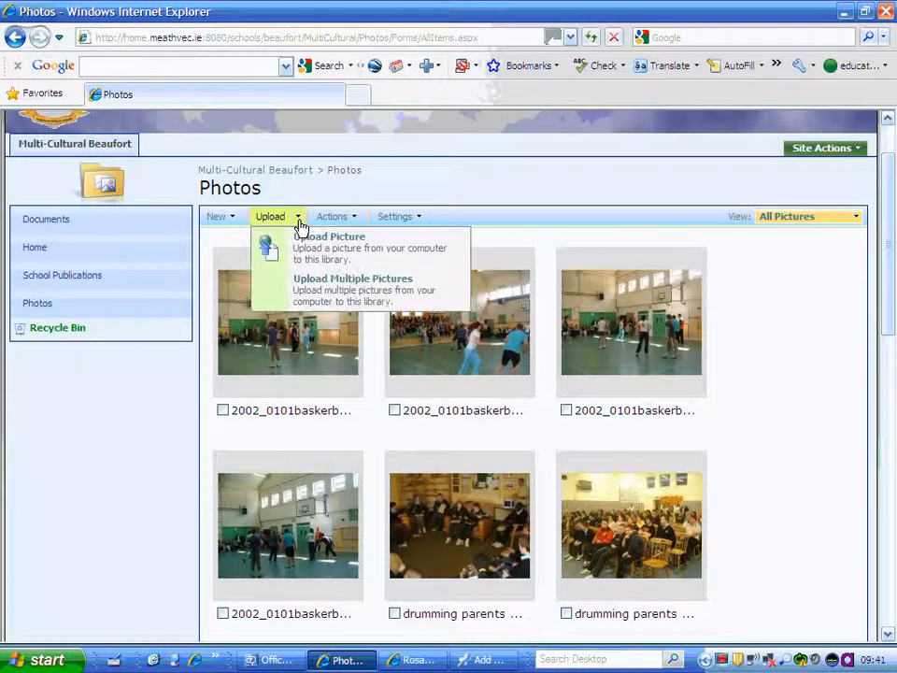
pyautogui.moveTo(309, 295)
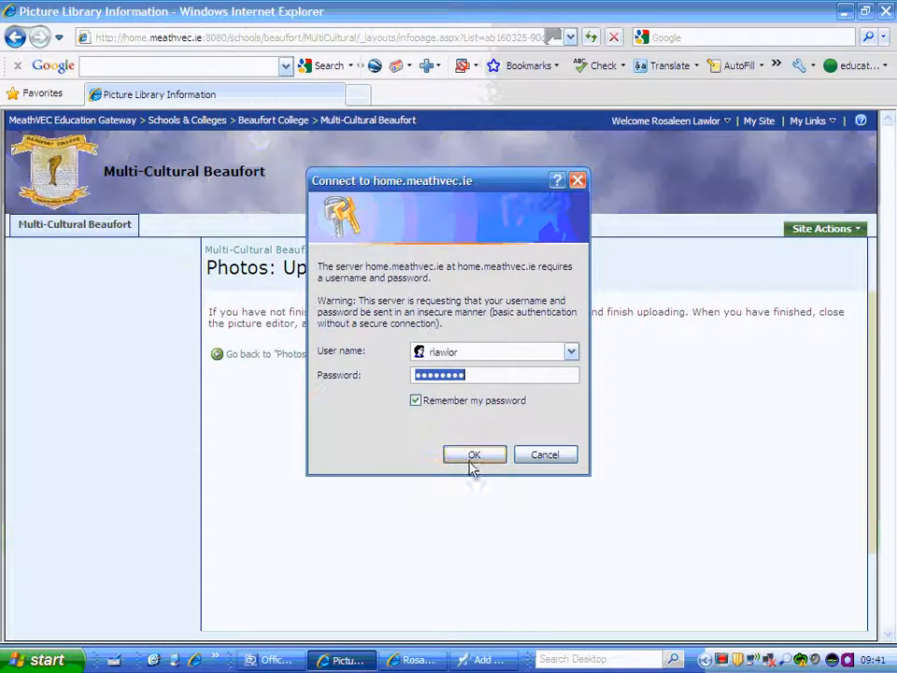
pyautogui.click(473, 455)
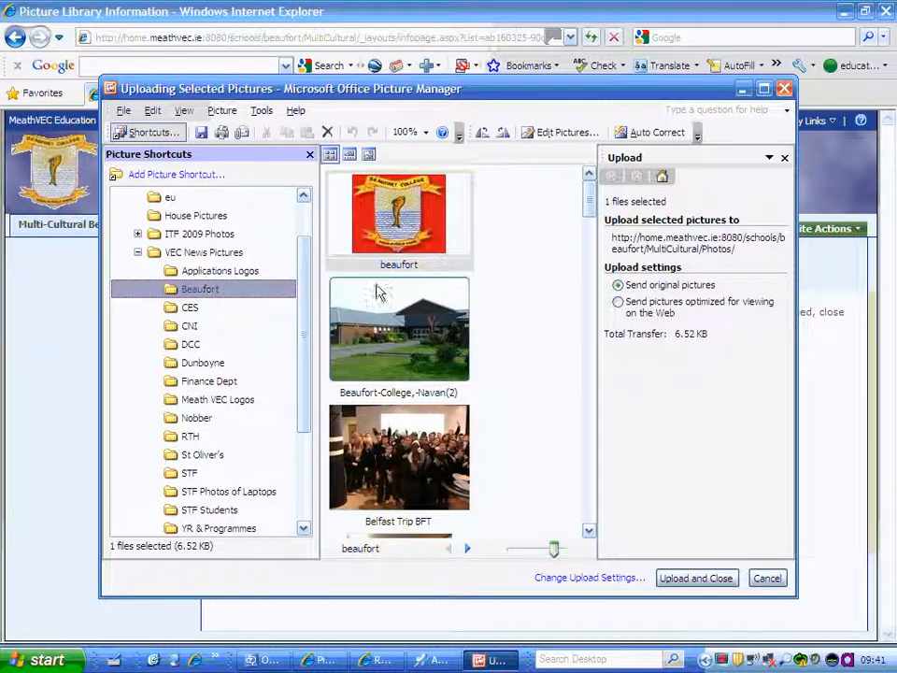
# Step: Upload multi 1 and multi 2 as web-optimized copies via Upload and Close
pyautogui.scroll(-3)
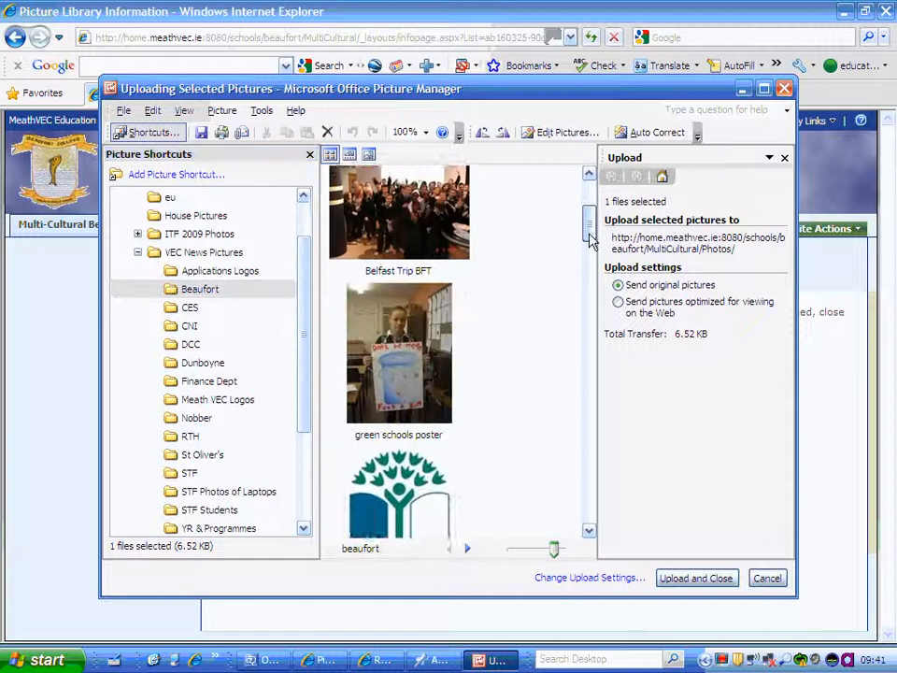
pyautogui.scroll(-3)
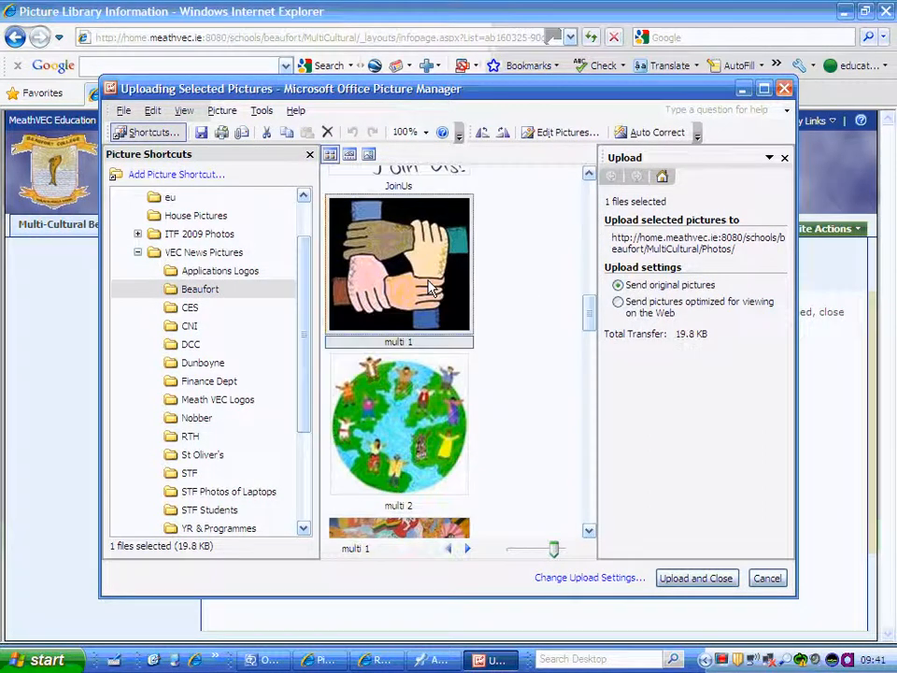
pyautogui.moveTo(418, 377)
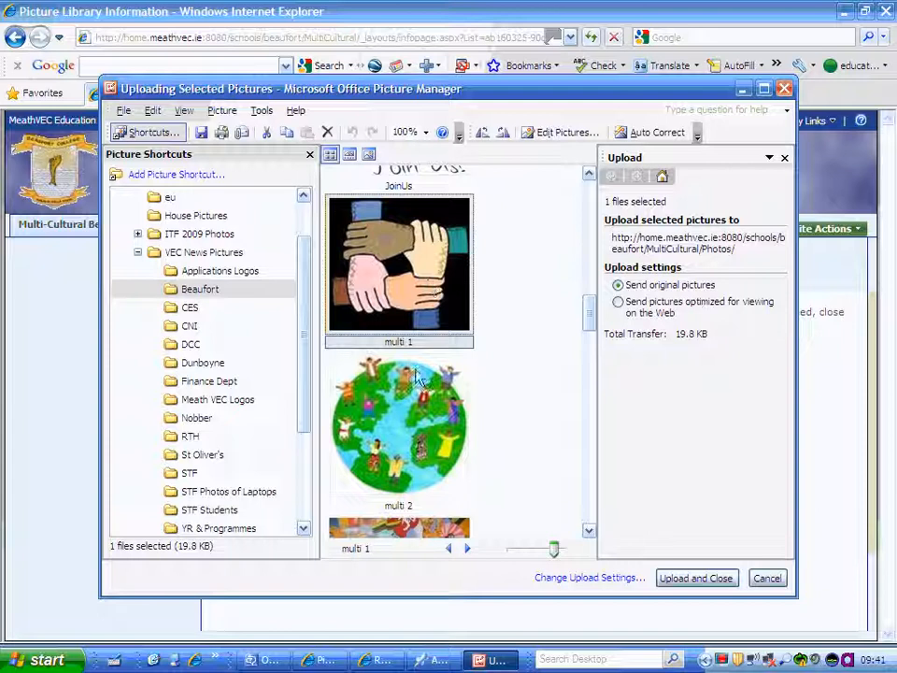
pyautogui.click(398, 426)
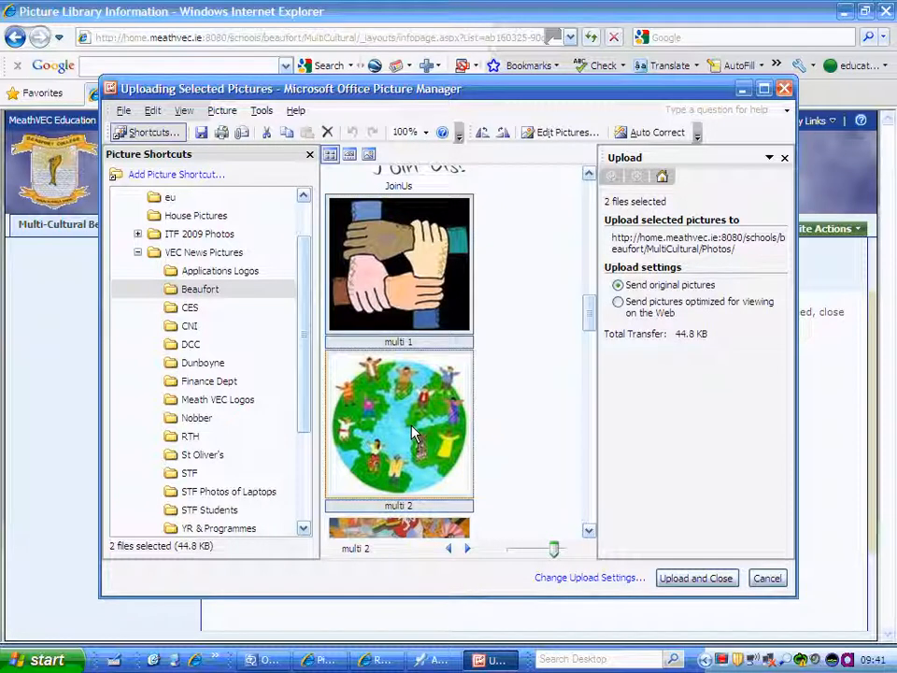
pyautogui.moveTo(594, 325)
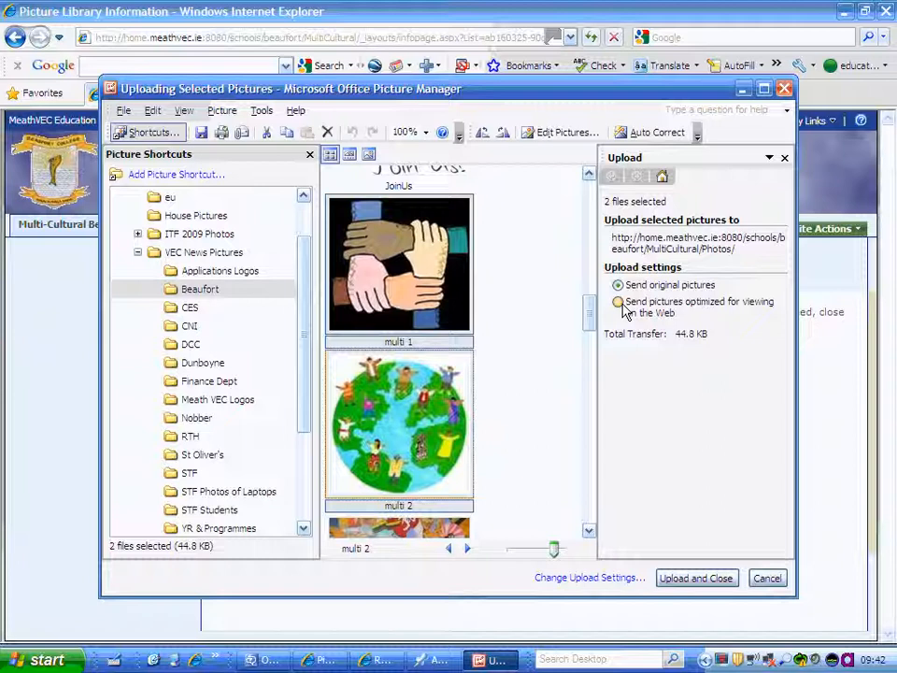
pyautogui.click(617, 302)
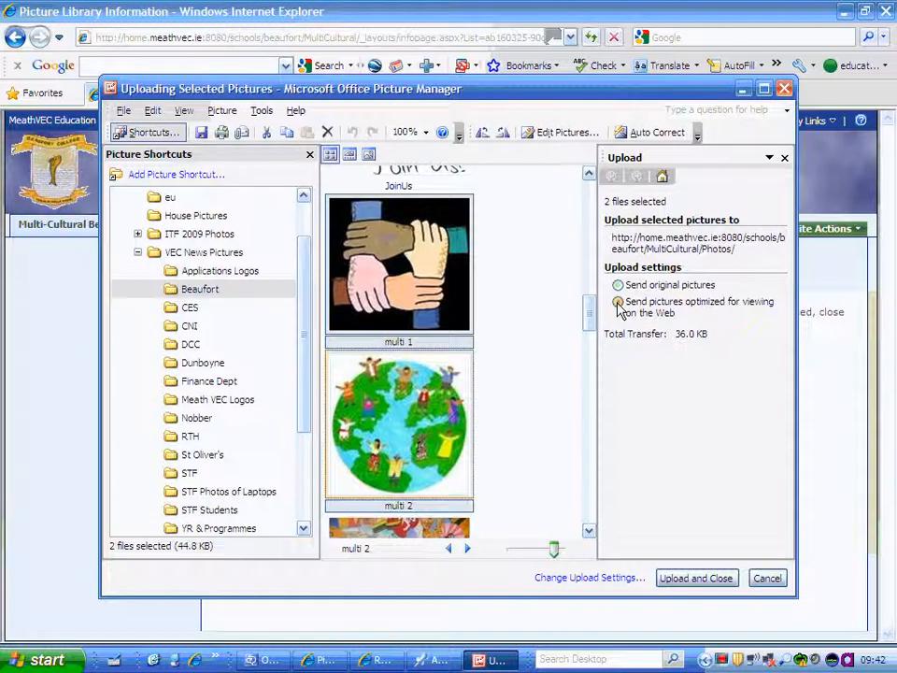
pyautogui.click(617, 301)
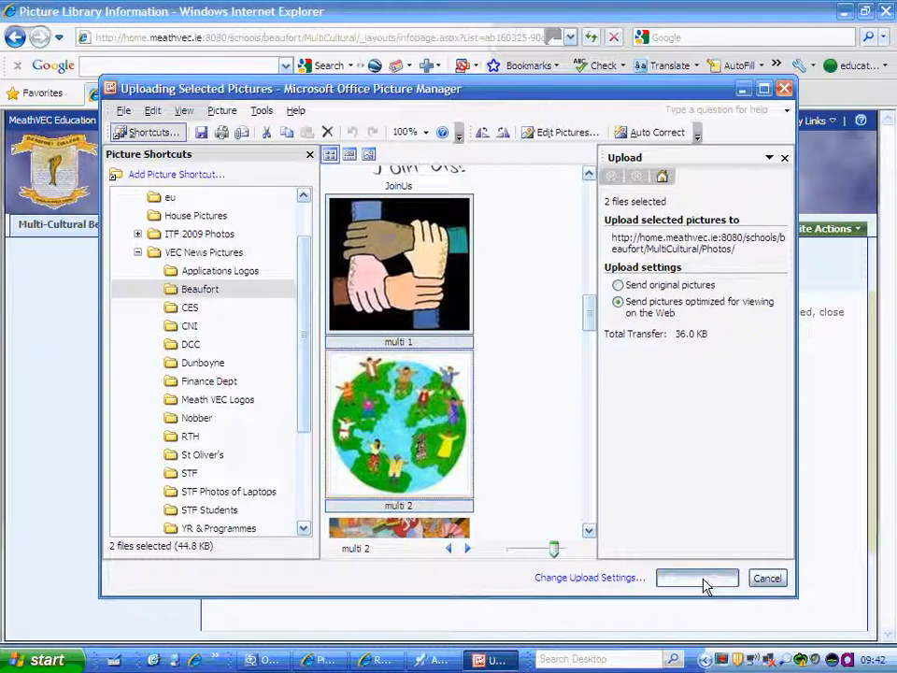
pyautogui.click(695, 577)
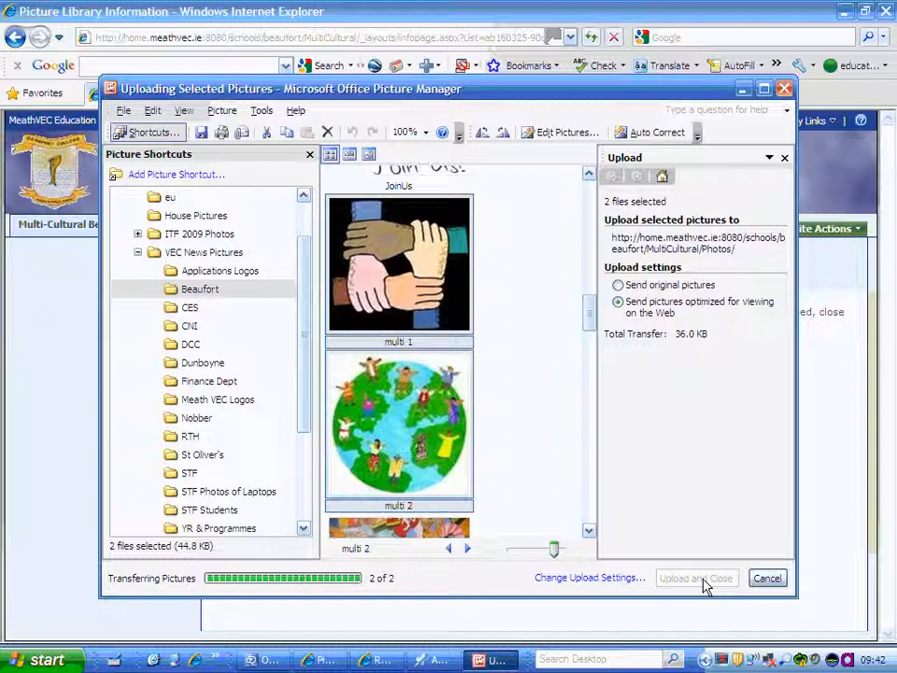
pyautogui.click(695, 578)
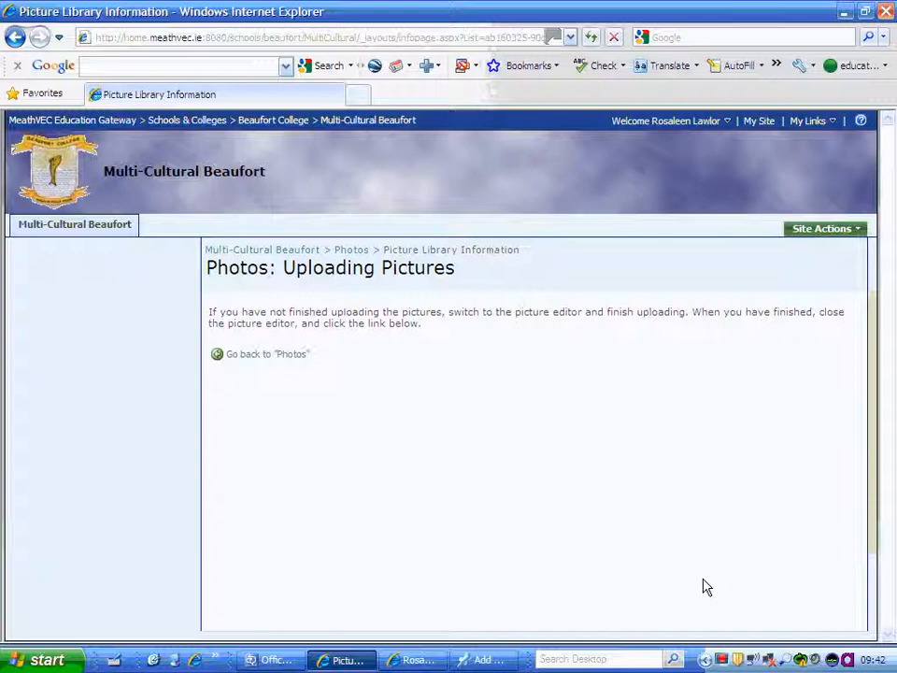
pyautogui.moveTo(512, 279)
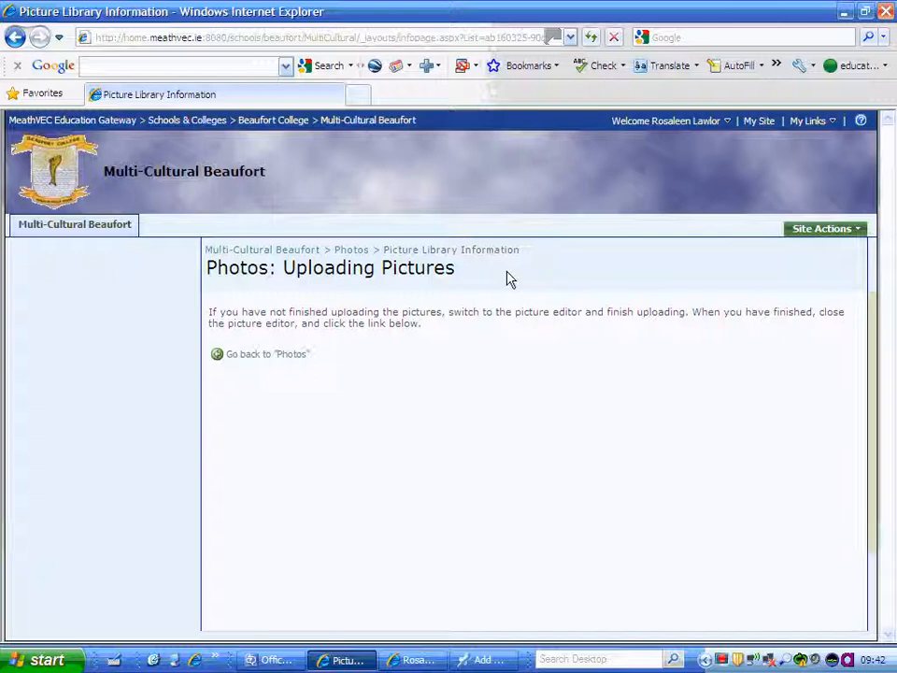
pyautogui.moveTo(445, 250)
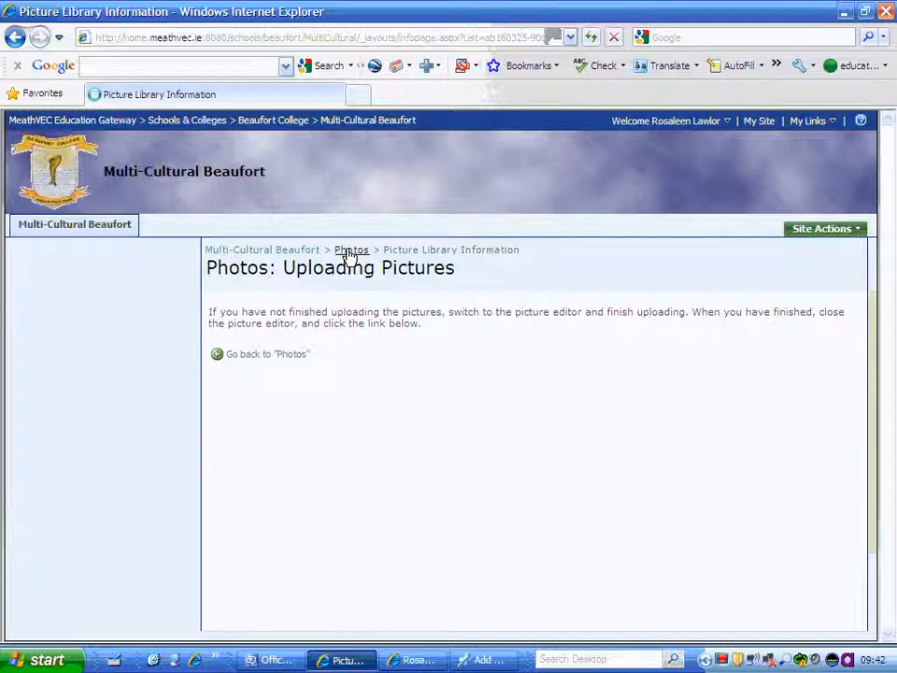
# Step: Scroll the Photos library to verify multi 1 and multi 2 are listed, then return to the top
pyautogui.click(266, 353)
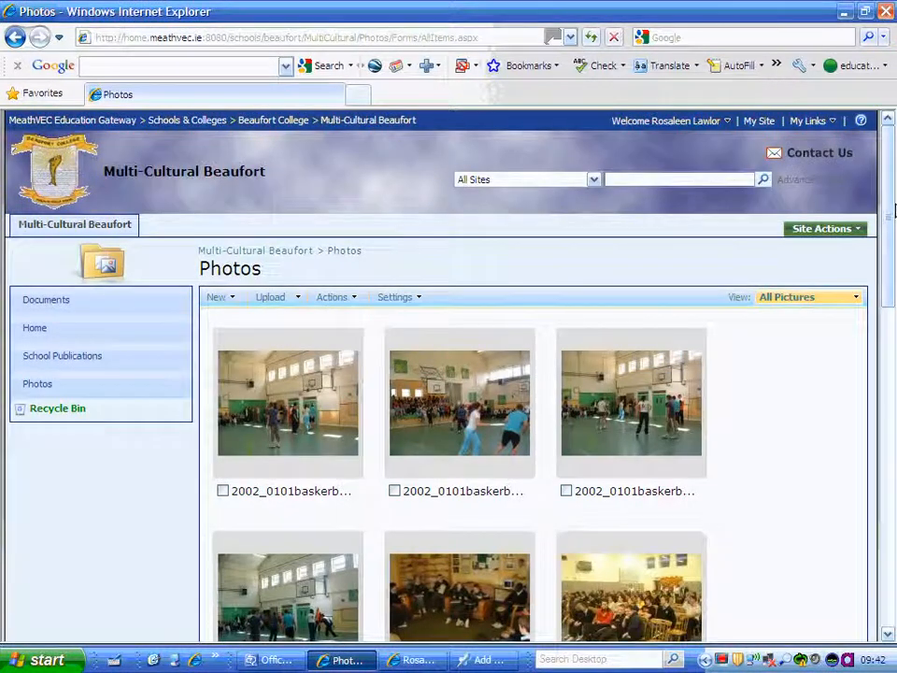
pyautogui.scroll(-3)
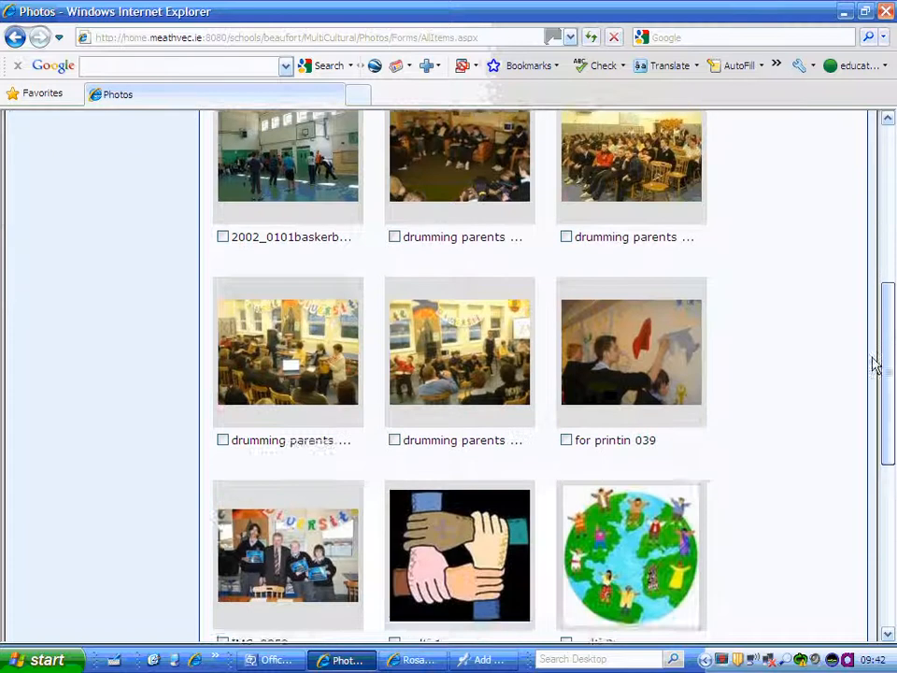
pyautogui.scroll(-3)
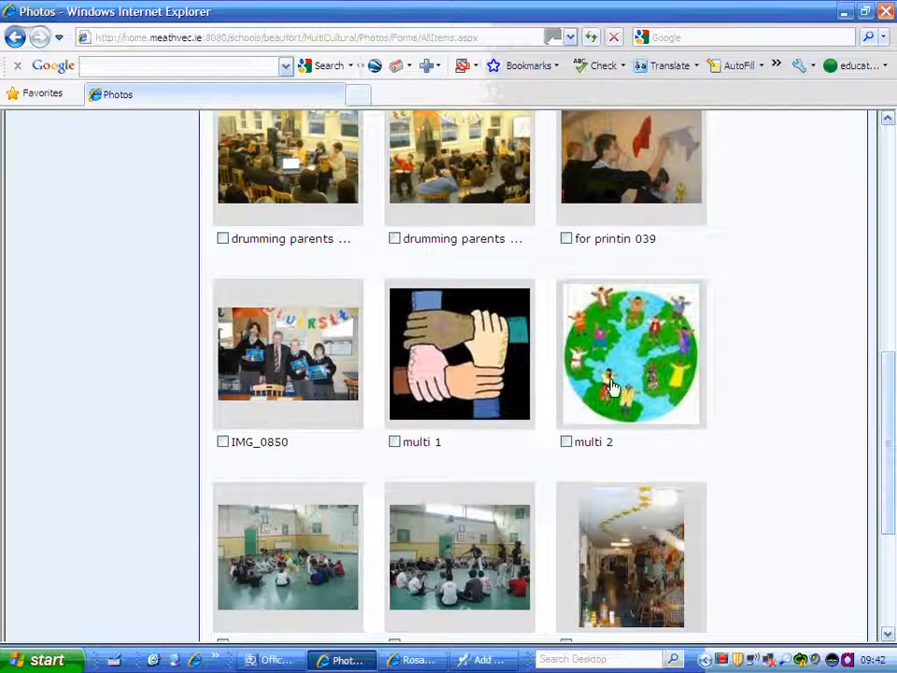
pyautogui.scroll(-3)
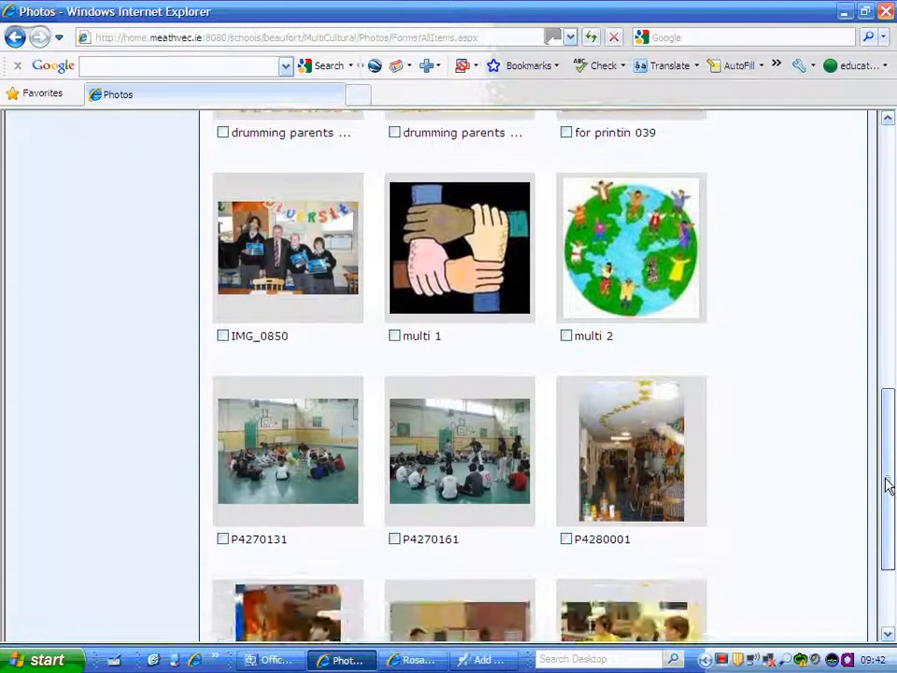
pyautogui.scroll(3)
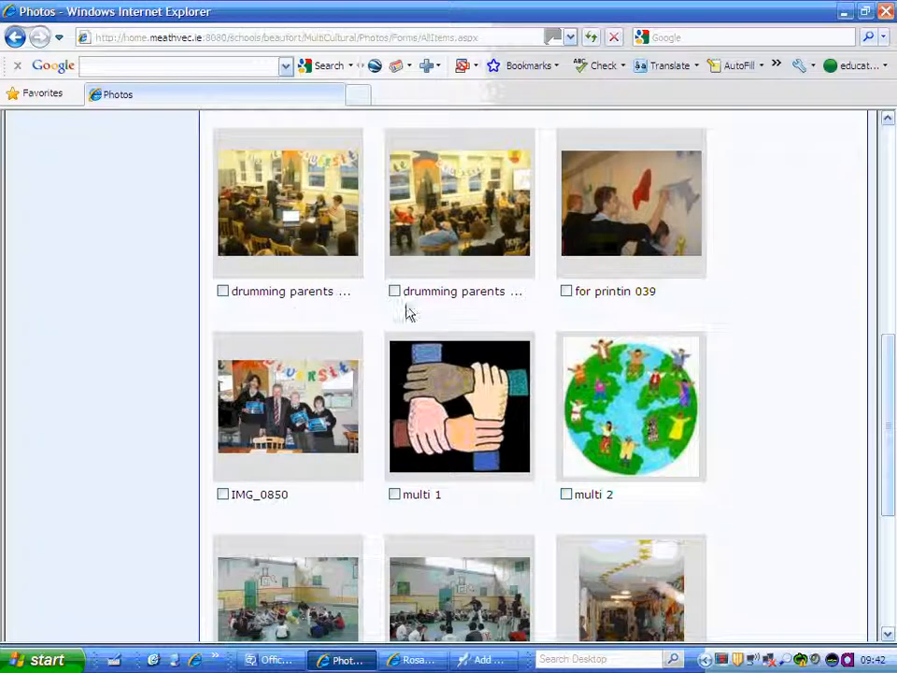
pyautogui.moveTo(426, 503)
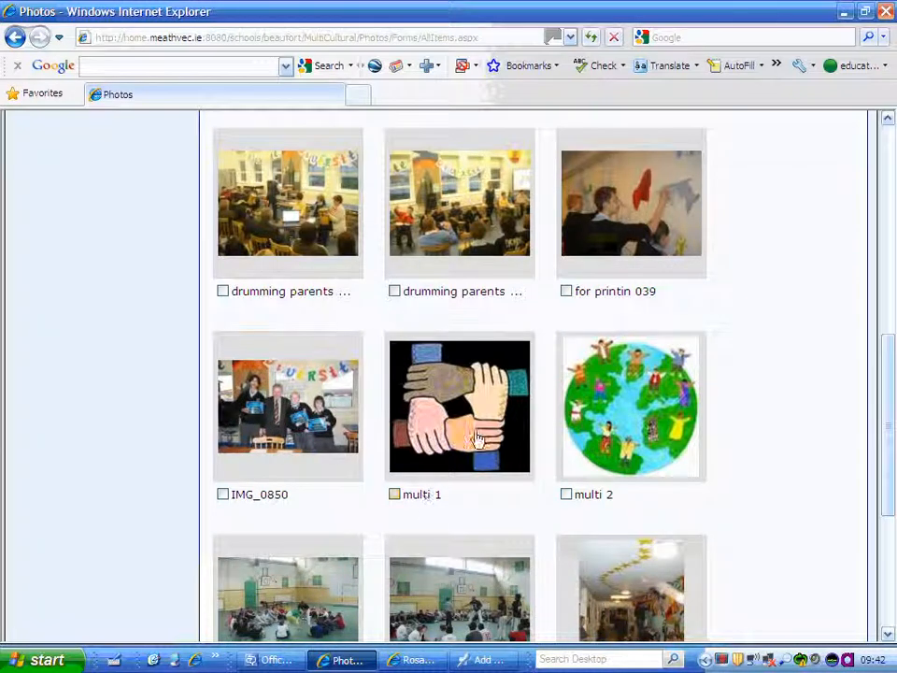
pyautogui.moveTo(609, 432)
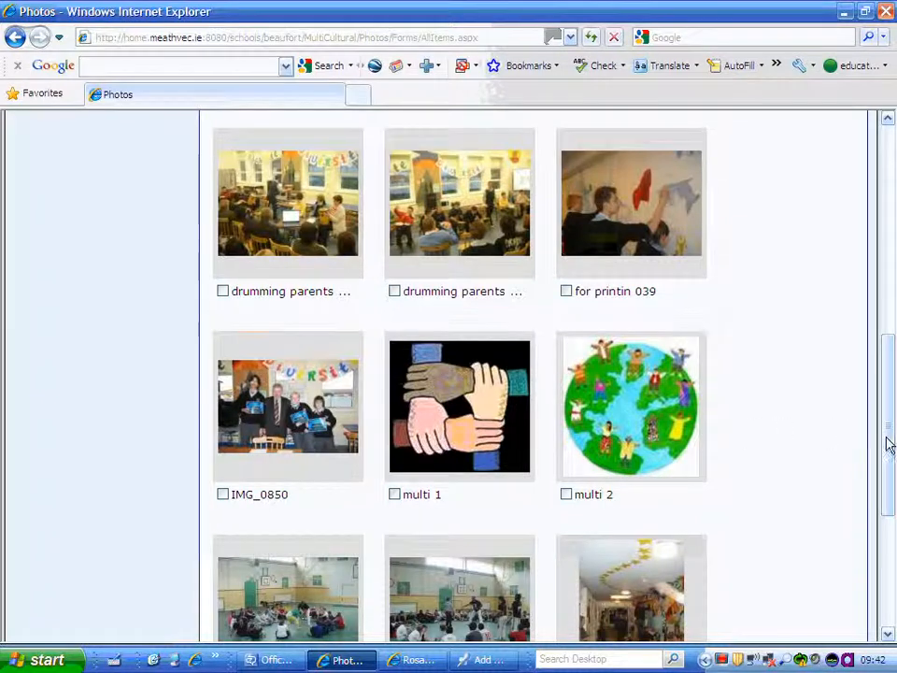
pyautogui.scroll(3)
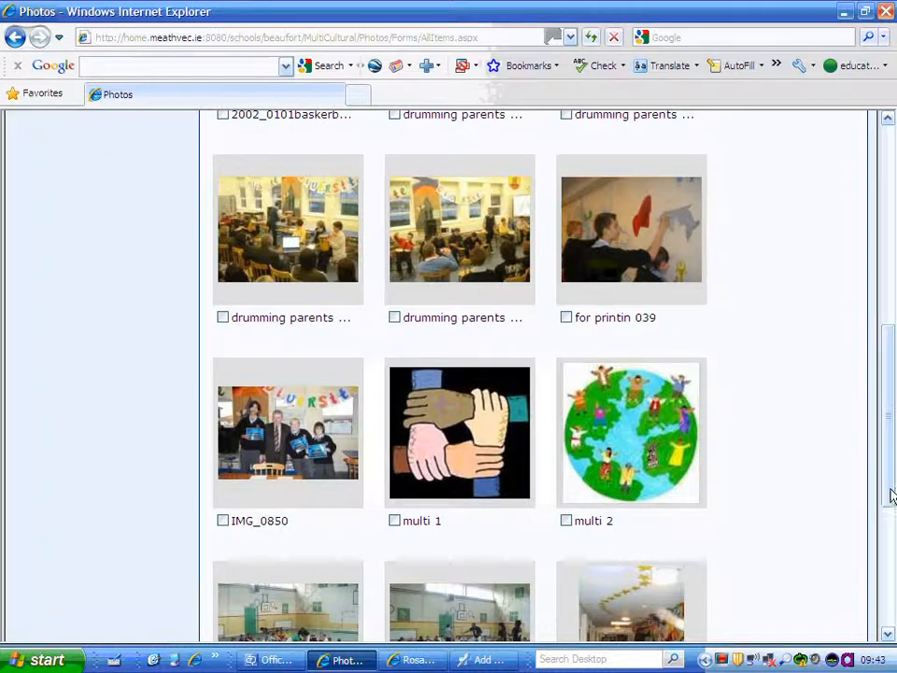
pyautogui.scroll(3)
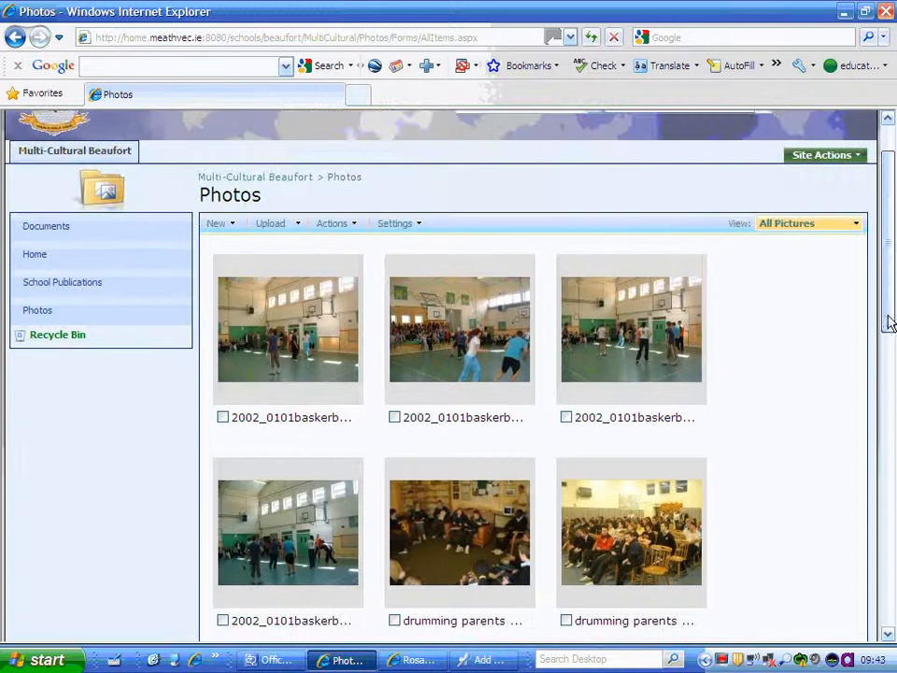
pyautogui.scroll(3)
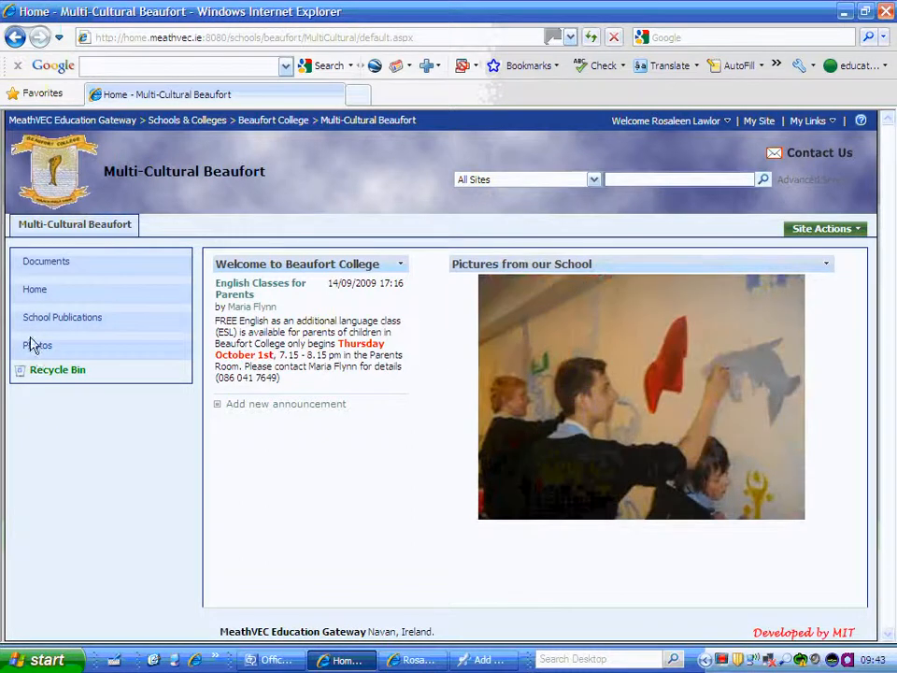
# Step: Reopen the Photos picture library from Quick Launch and scroll to the multi 1 thumbnail
pyautogui.click(38, 344)
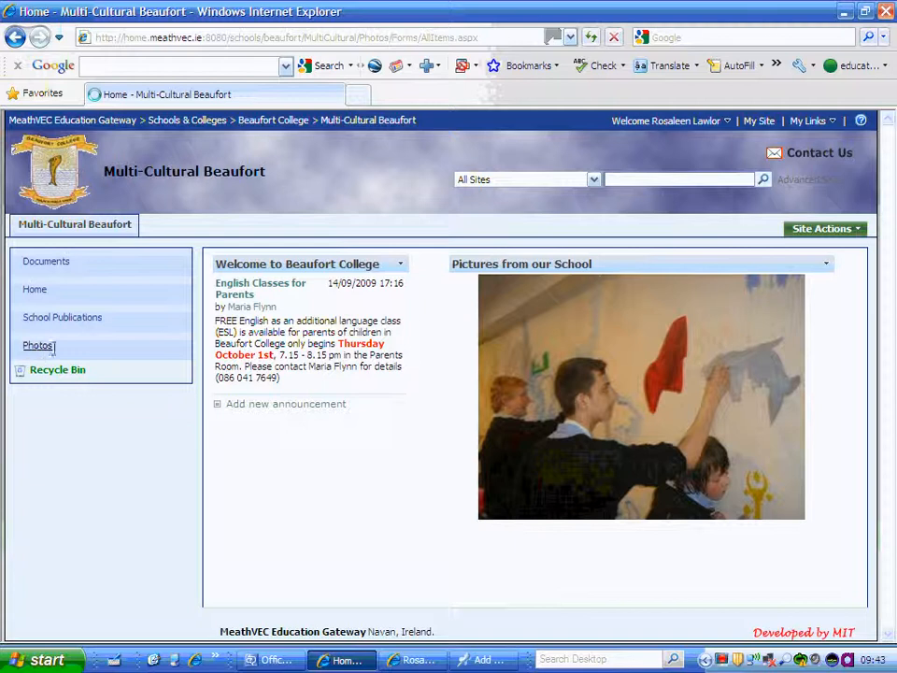
pyautogui.click(38, 343)
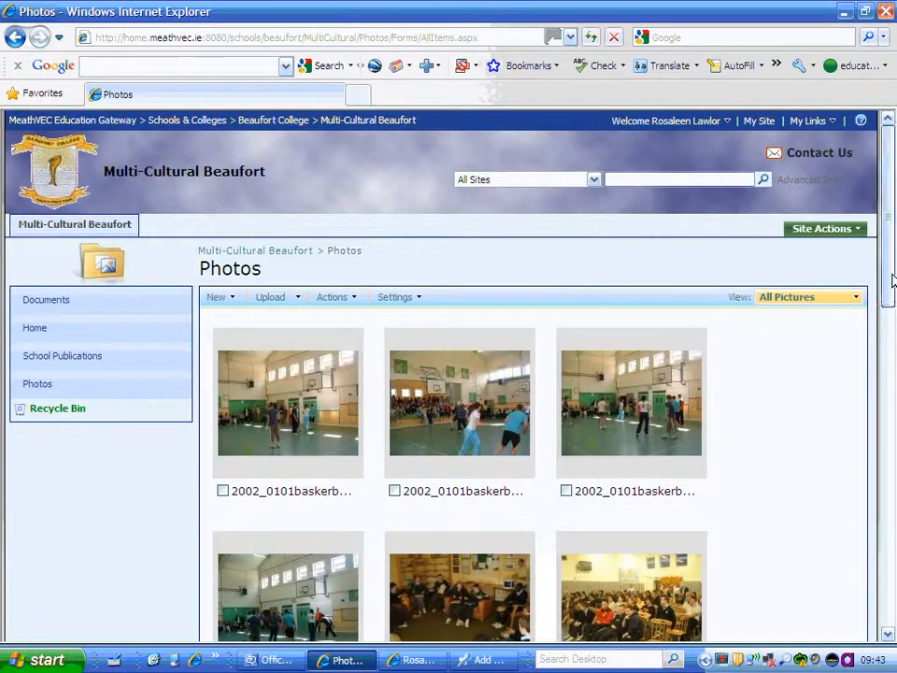
pyautogui.scroll(-3)
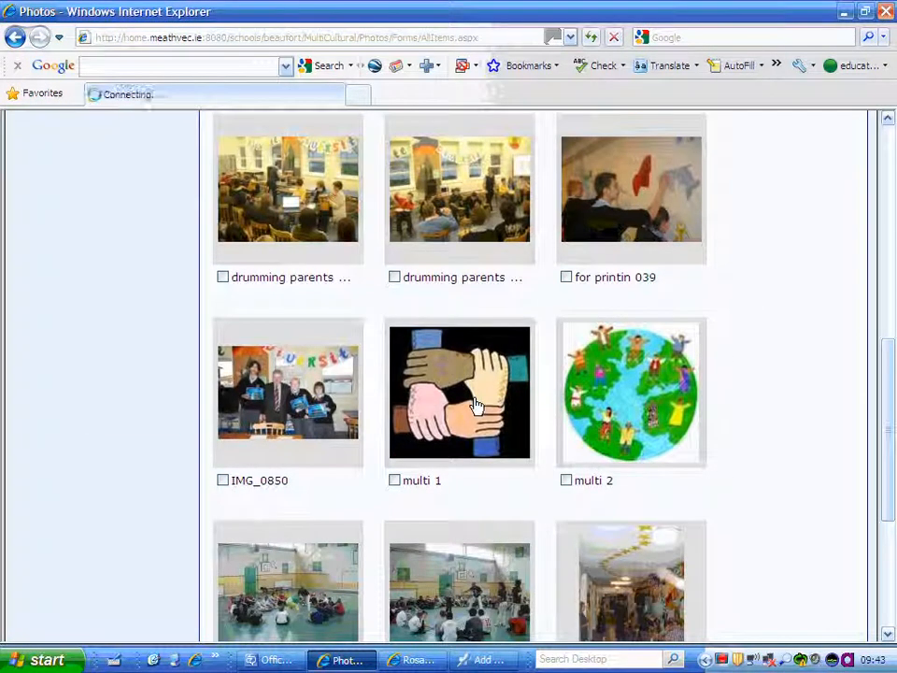
# Step: Edit the multi 1 picture's item properties, changing its Name to 'amulti 1', and save
pyautogui.click(460, 392)
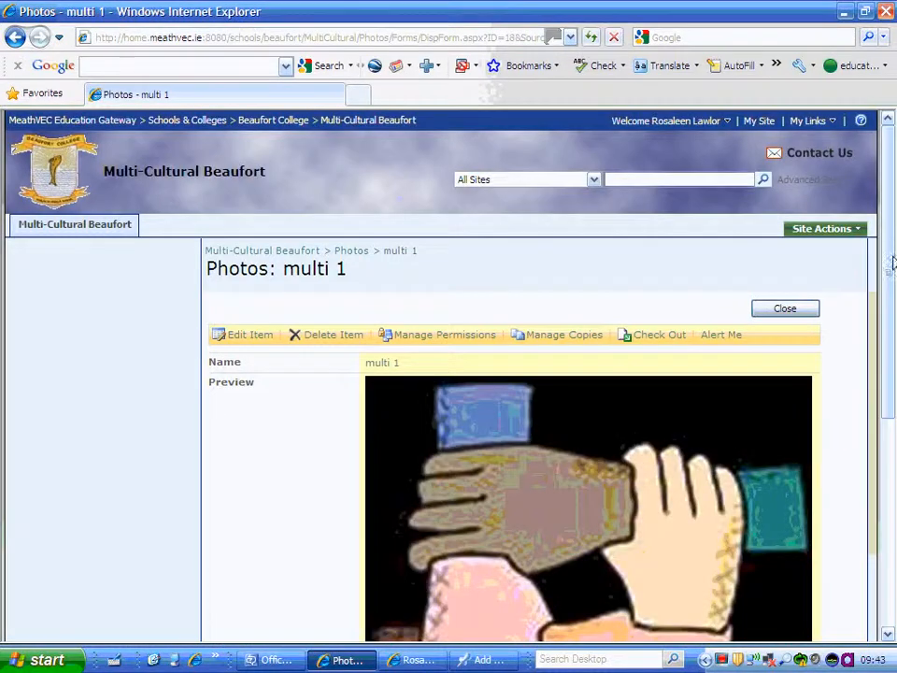
pyautogui.scroll(-3)
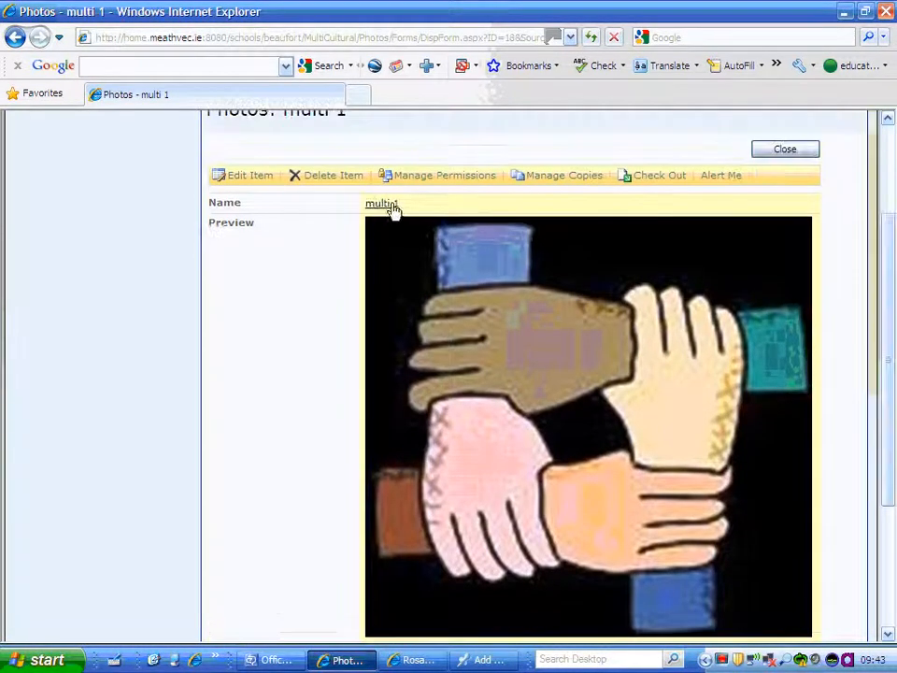
pyautogui.moveTo(335, 226)
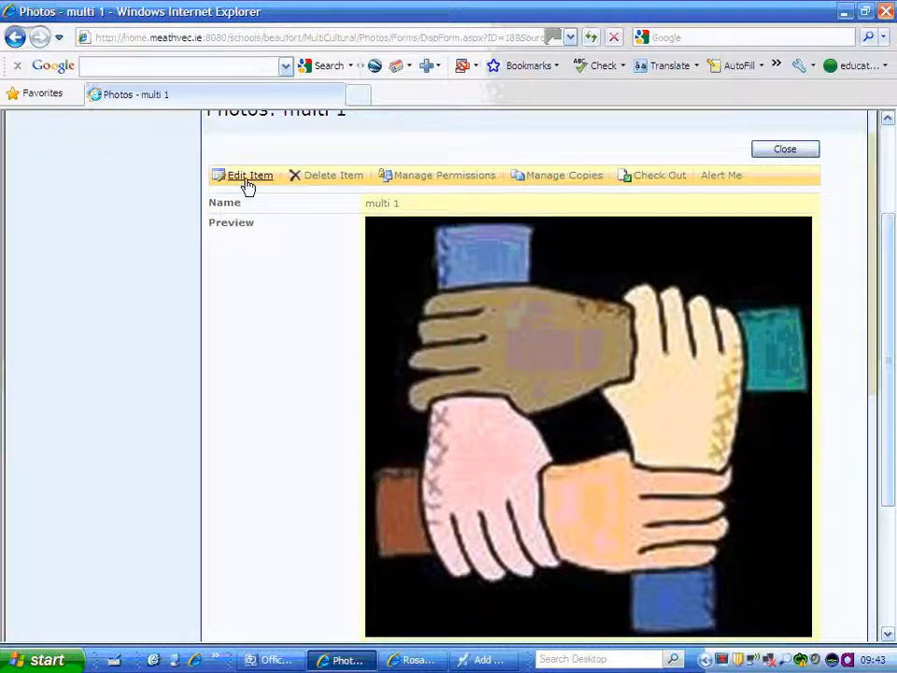
pyautogui.click(248, 175)
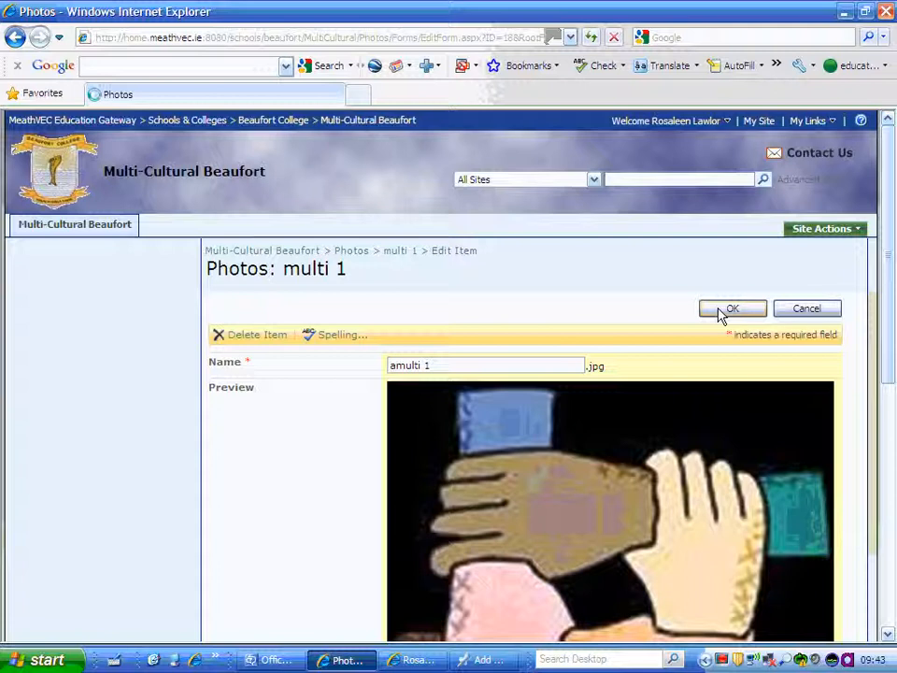
pyautogui.click(732, 308)
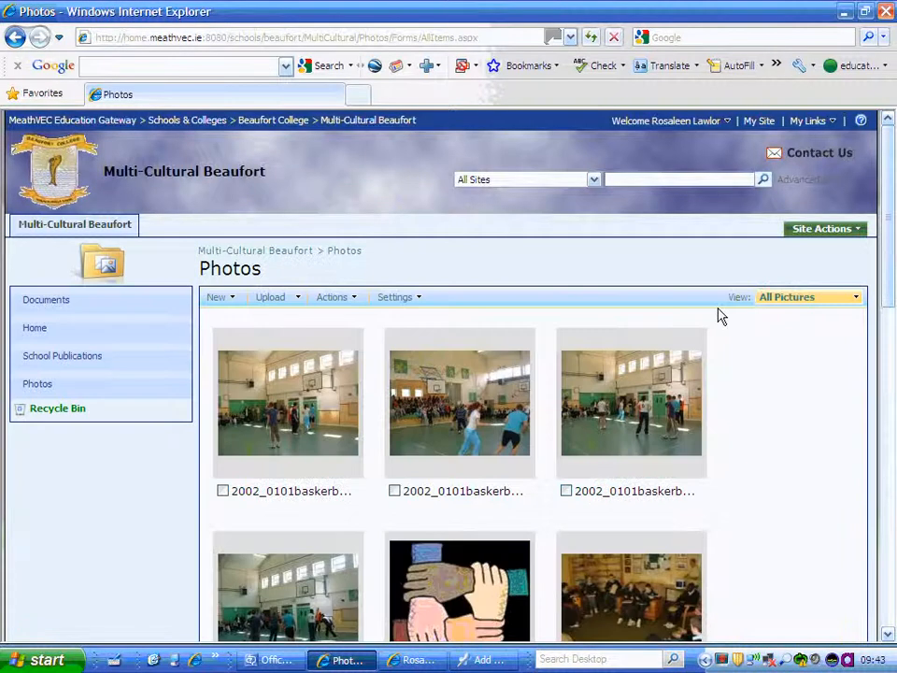
# Step: Check the new thumbnail order and tick the checkbox under the renamed amulti 1 picture
pyautogui.scroll(-3)
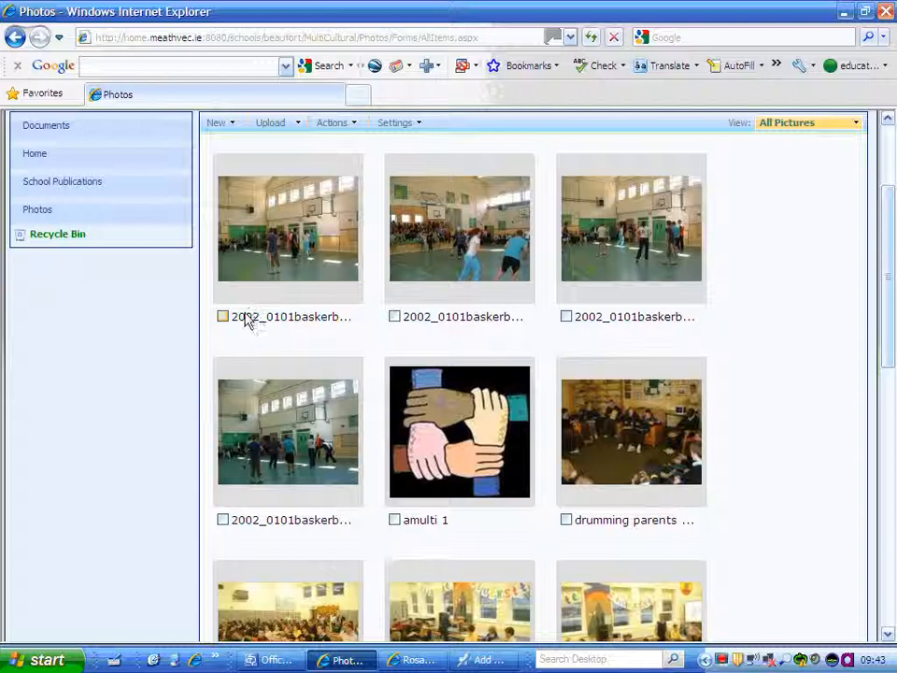
pyautogui.moveTo(445, 457)
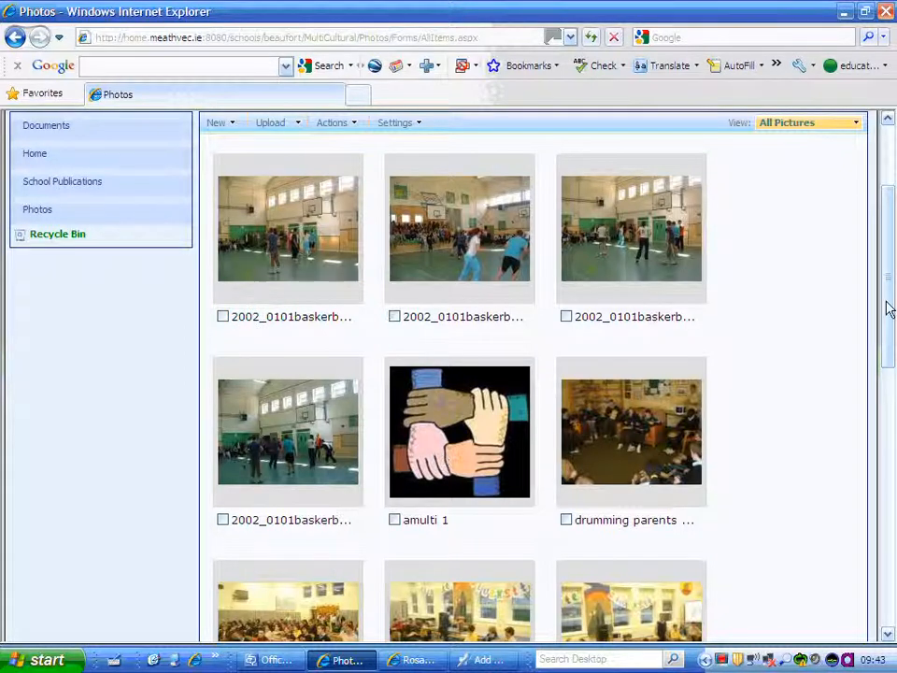
pyautogui.scroll(-3)
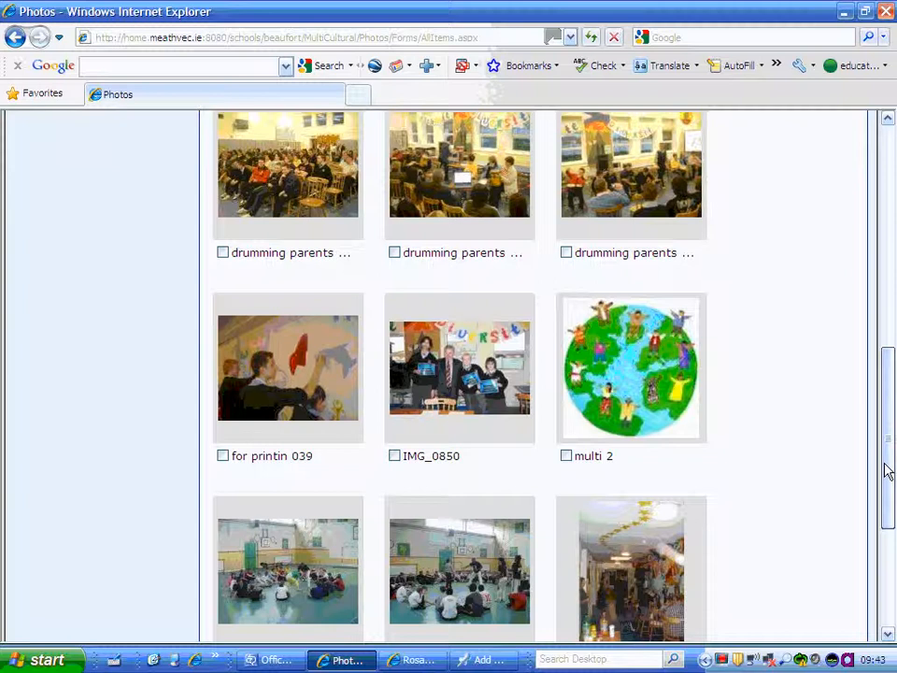
pyautogui.scroll(3)
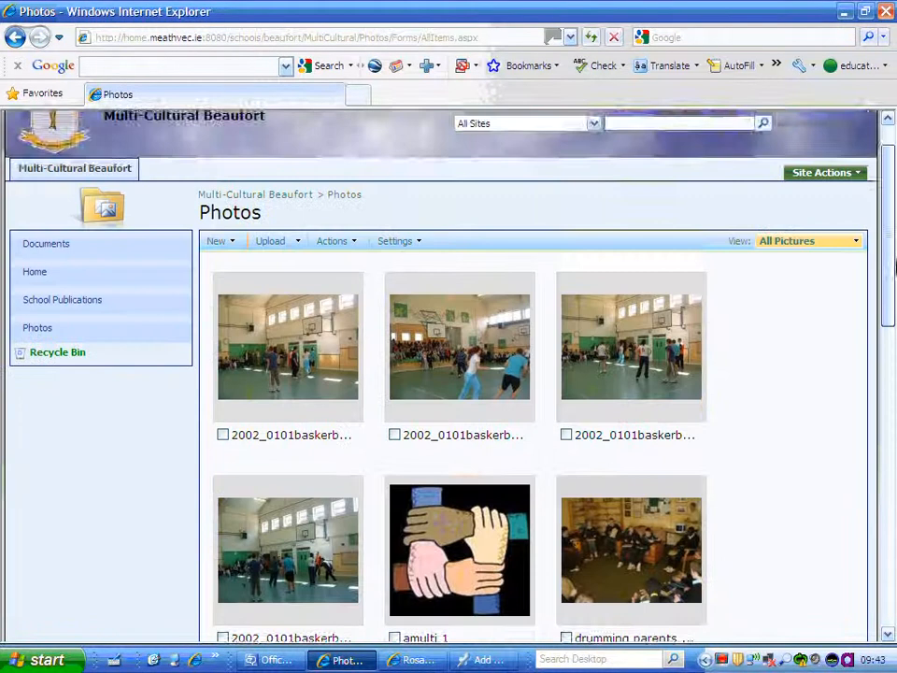
pyautogui.scroll(-3)
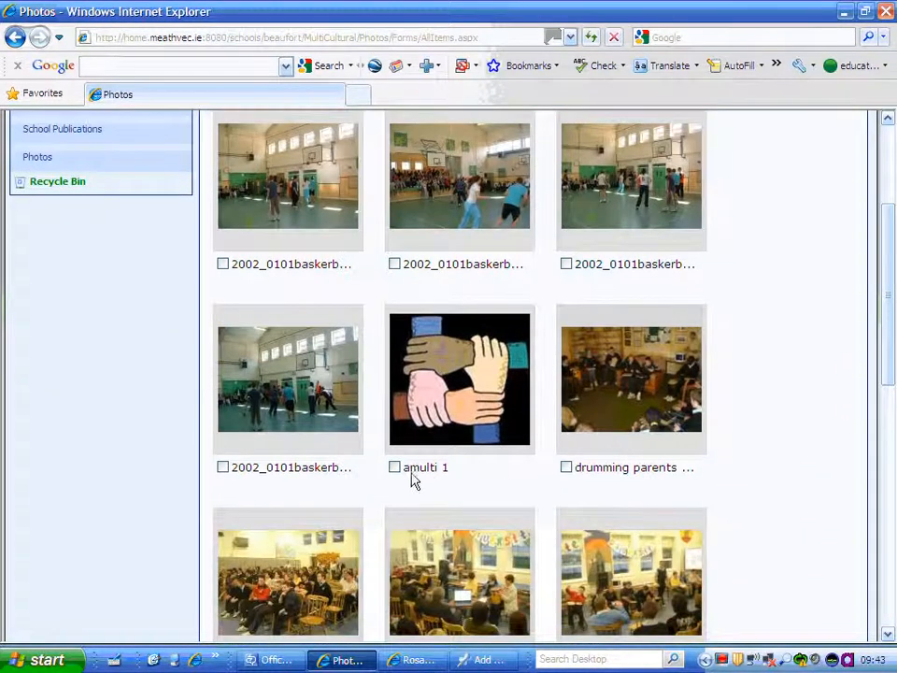
pyautogui.click(394, 467)
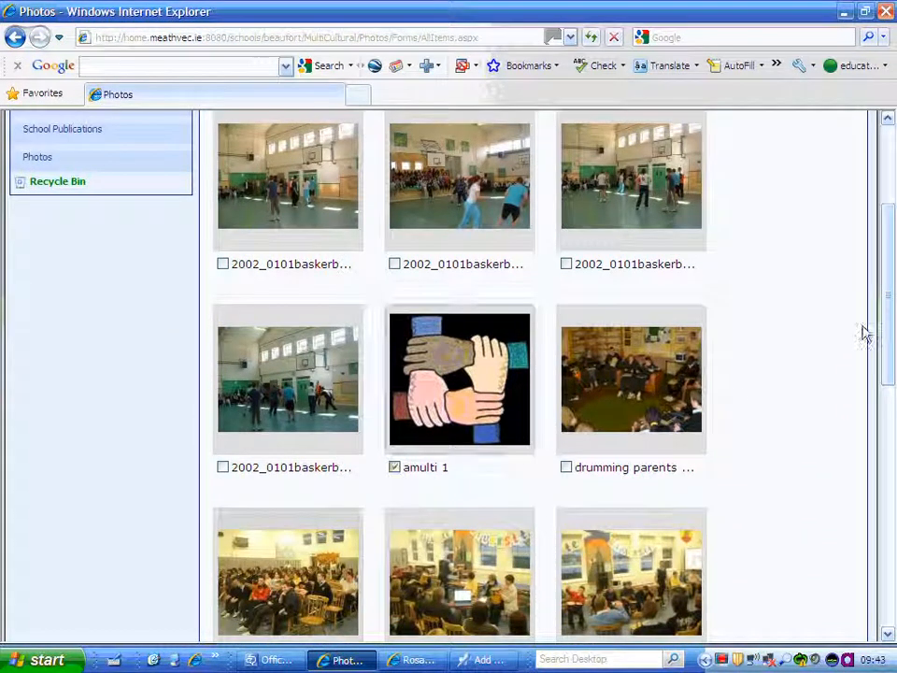
pyautogui.scroll(3)
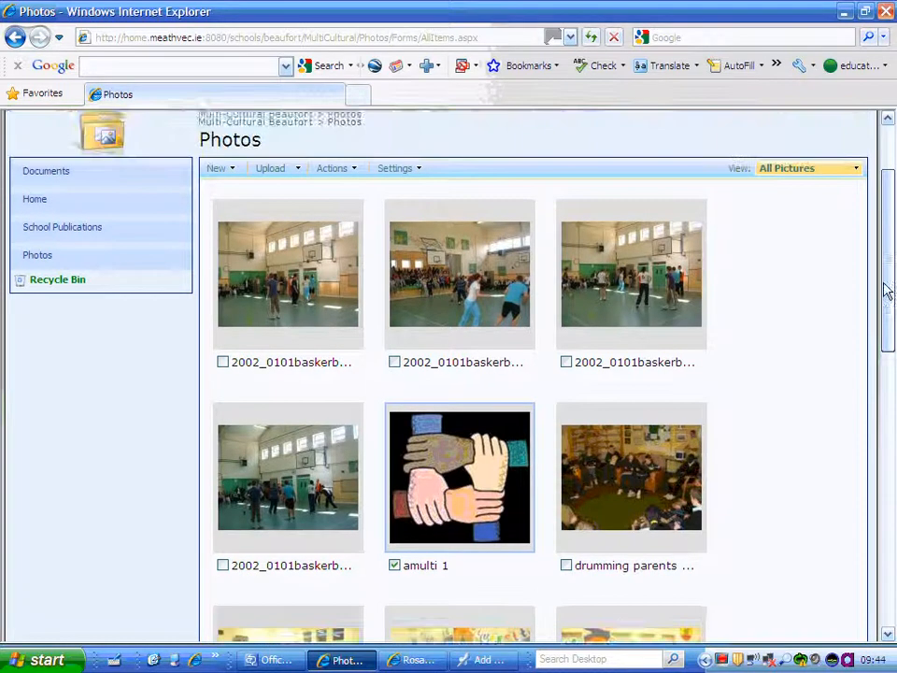
pyautogui.scroll(3)
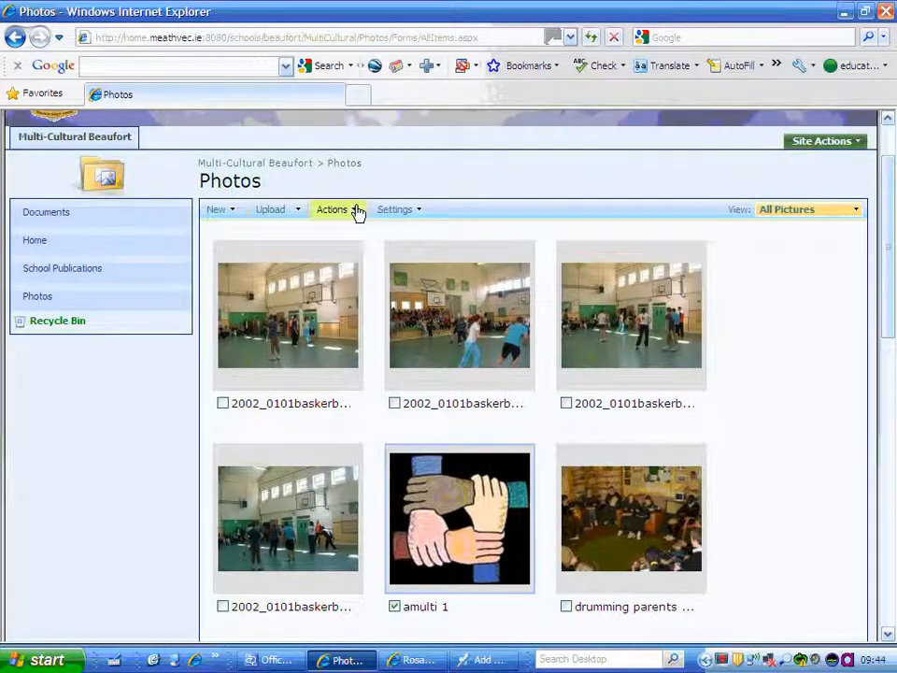
# Step: Start Actions > Delete for amulti 1, cancel the confirmation, and return to the Multi-Cultural Beaufort home page
pyautogui.click(333, 209)
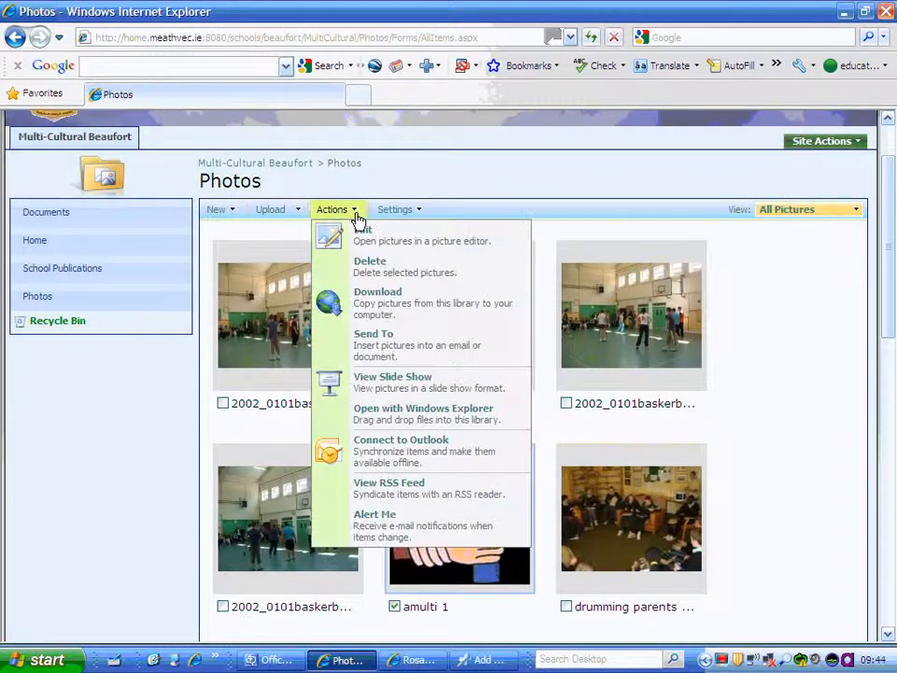
pyautogui.click(370, 262)
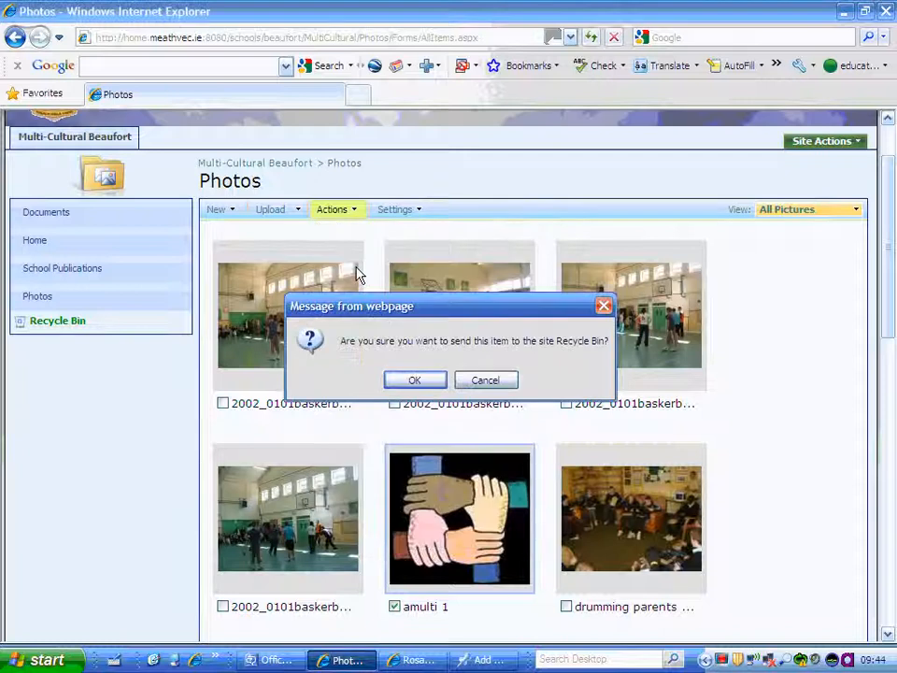
pyautogui.moveTo(415, 379)
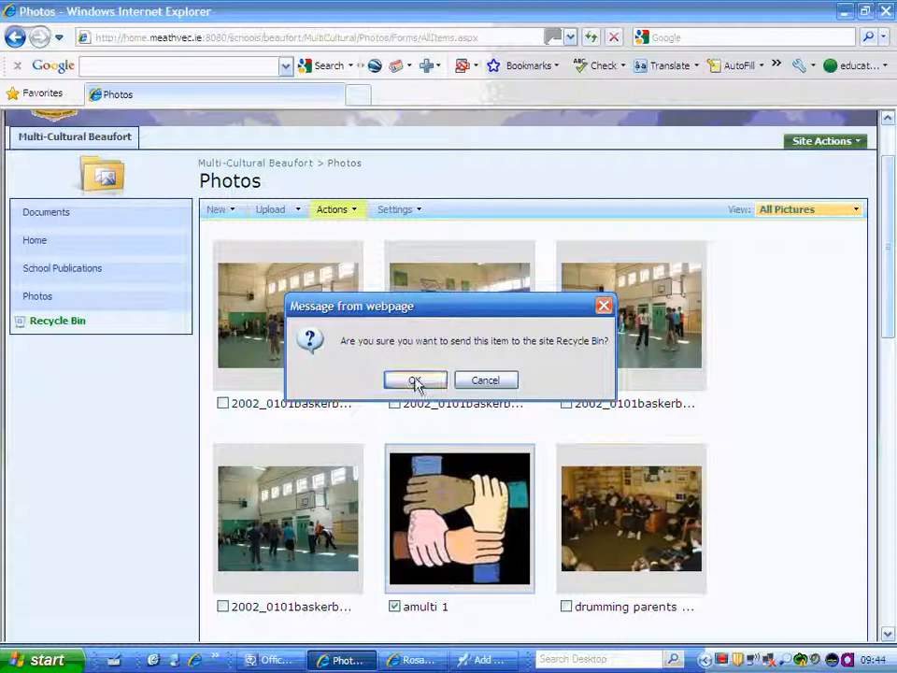
pyautogui.moveTo(486, 380)
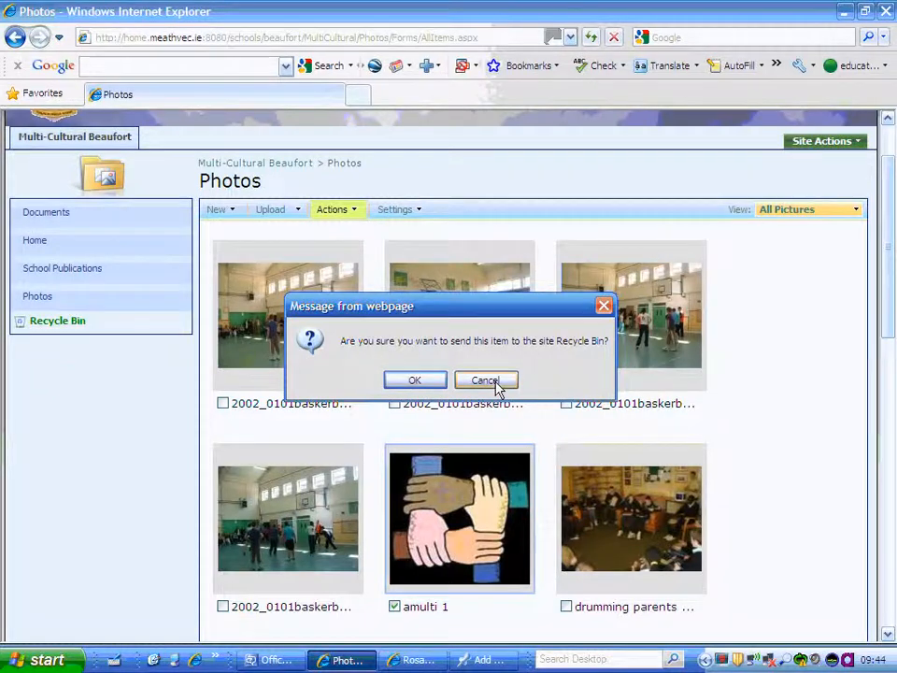
pyautogui.click(486, 380)
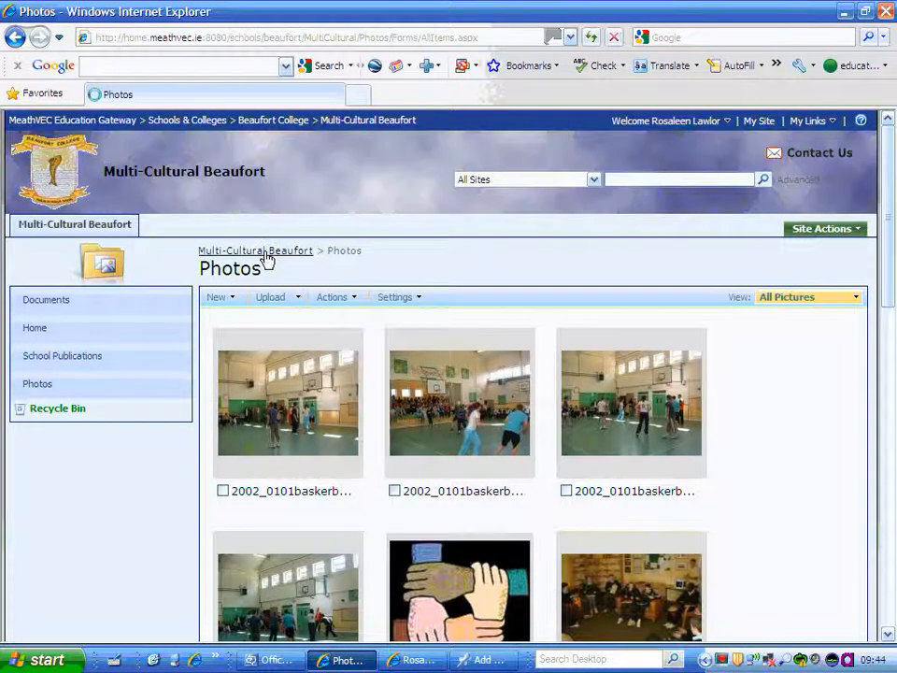
pyautogui.click(34, 327)
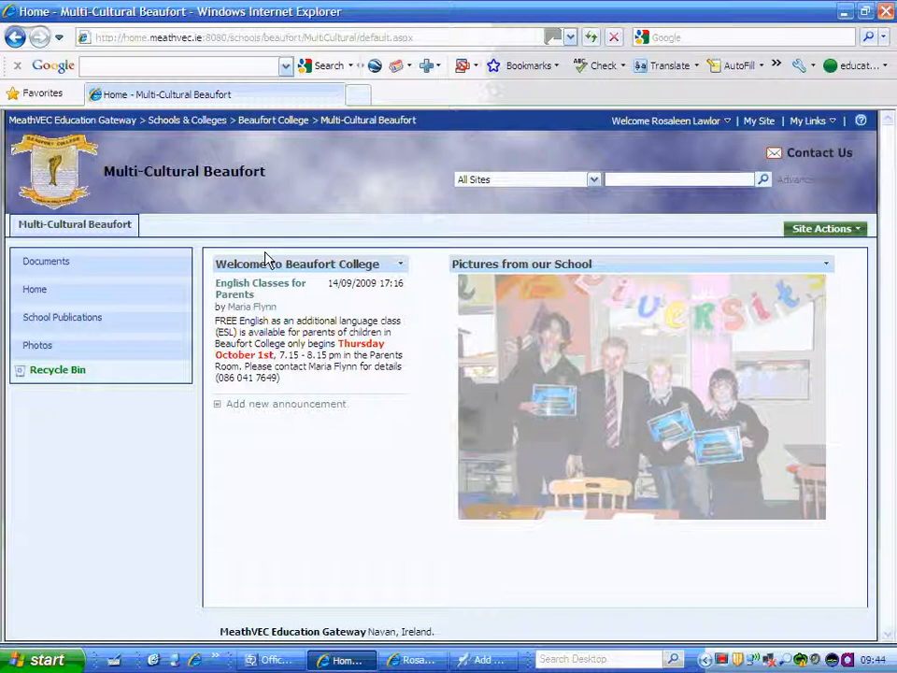